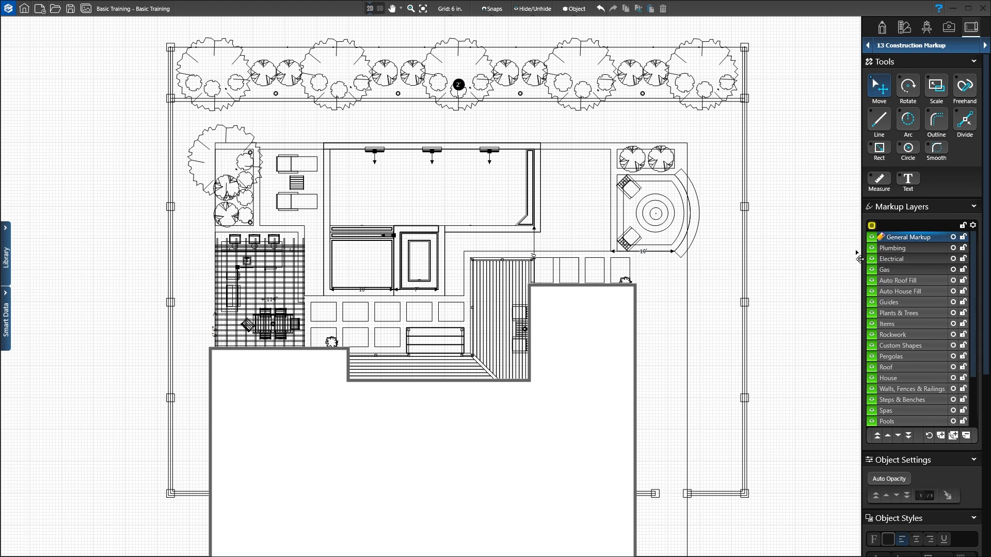
{"action": "mouse_move", "coordinate": [860, 256]}
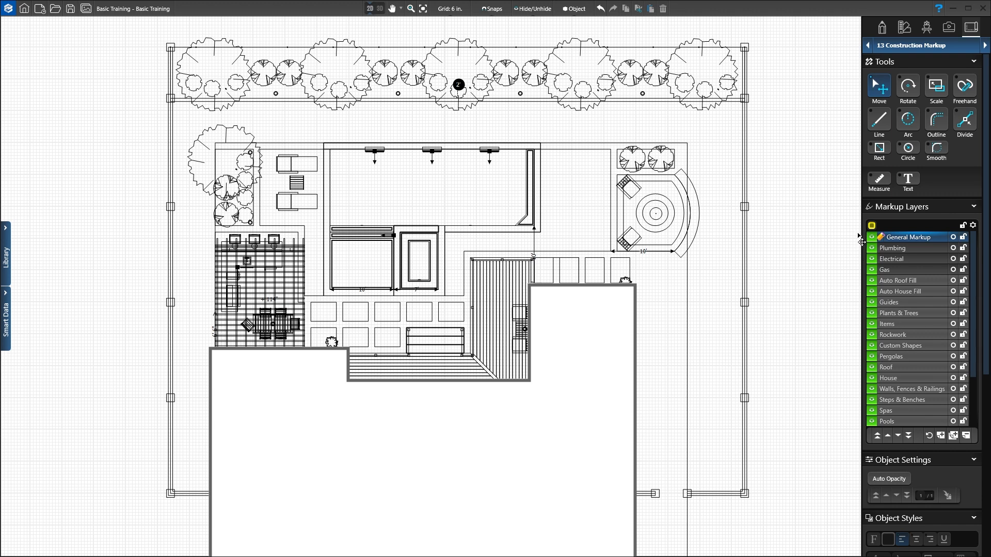
{"action": "mouse_move", "coordinate": [858, 278]}
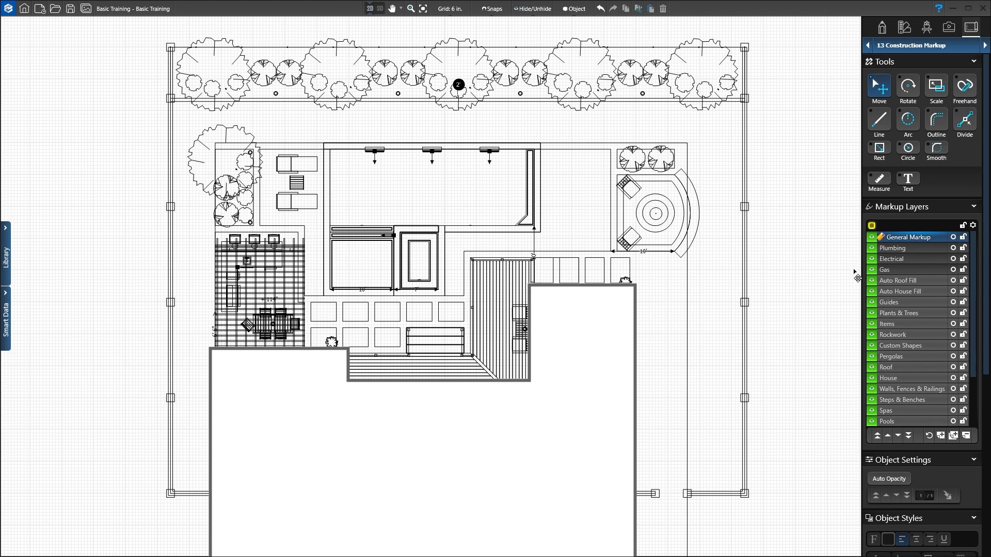
{"action": "mouse_move", "coordinate": [856, 287]}
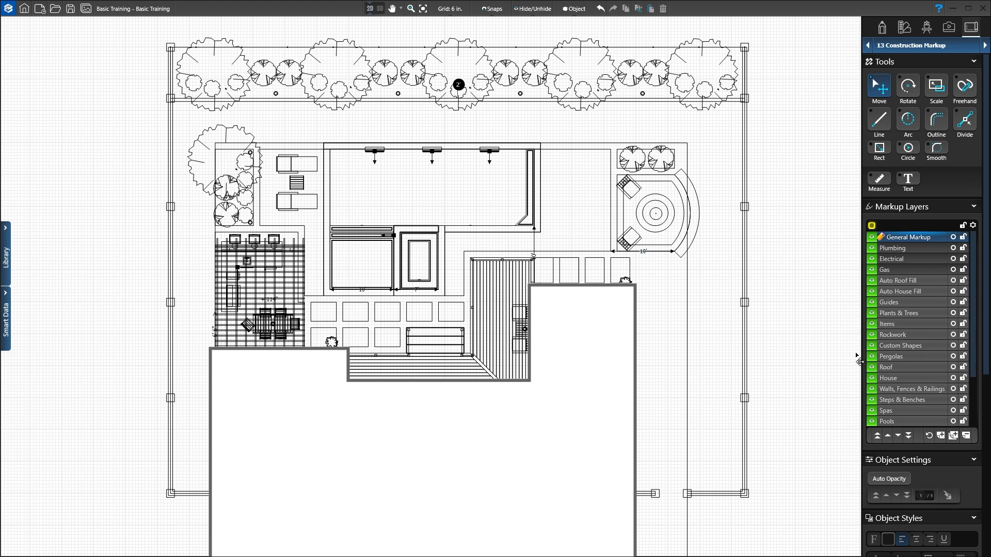
{"action": "mouse_move", "coordinate": [857, 360]}
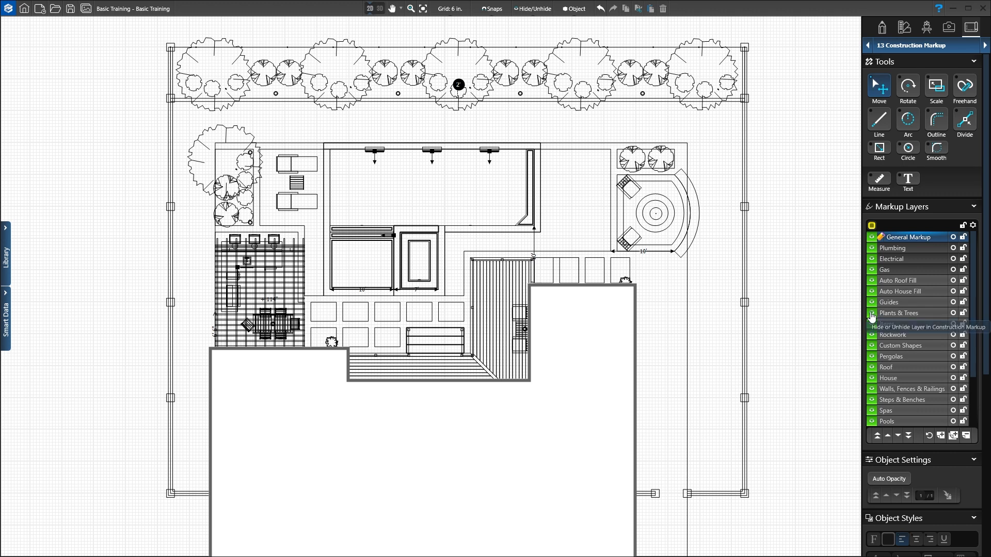
Hide and re-show the Plants & Trees markup layer
{"action": "left_click", "coordinate": [871, 316]}
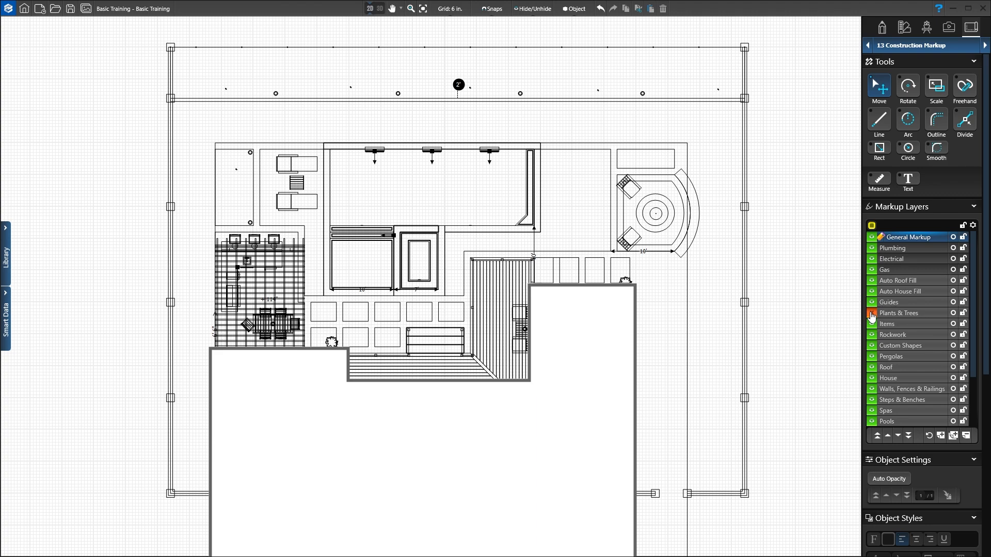
{"action": "left_click", "coordinate": [871, 313]}
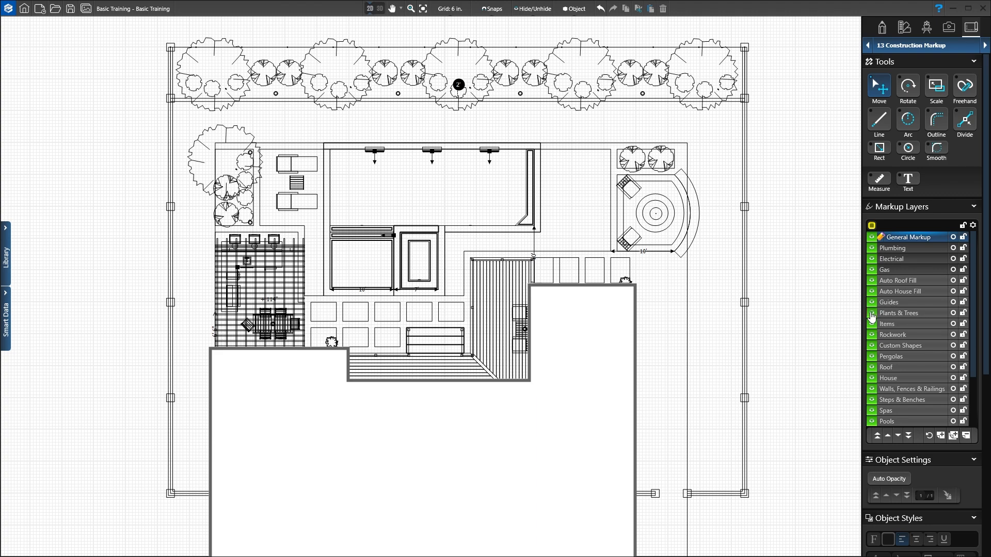
{"action": "scroll", "scroll_direction": "down", "scroll_amount": 3}
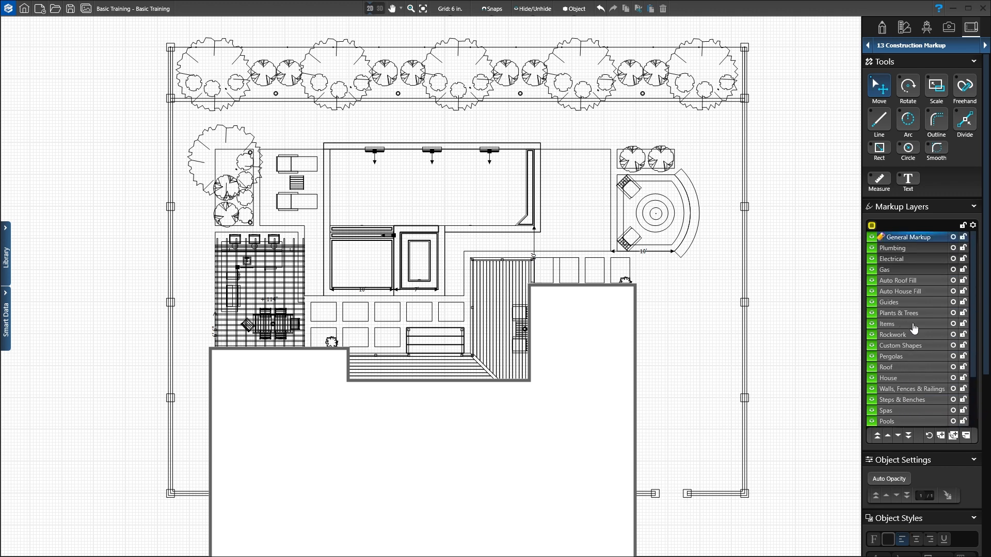
{"action": "mouse_move", "coordinate": [843, 310]}
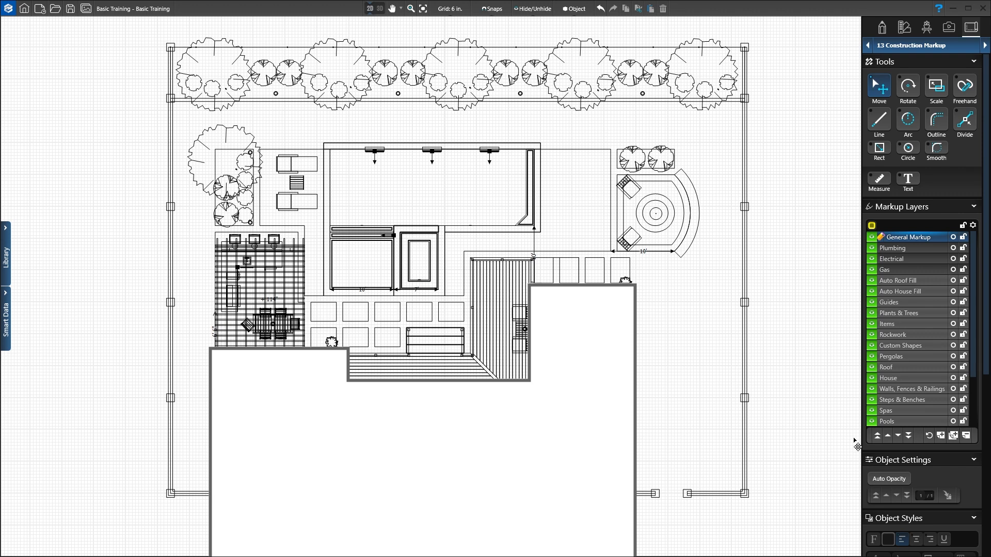
Move the Guides layer to the top of the markup layer order
{"action": "left_click", "coordinate": [889, 303]}
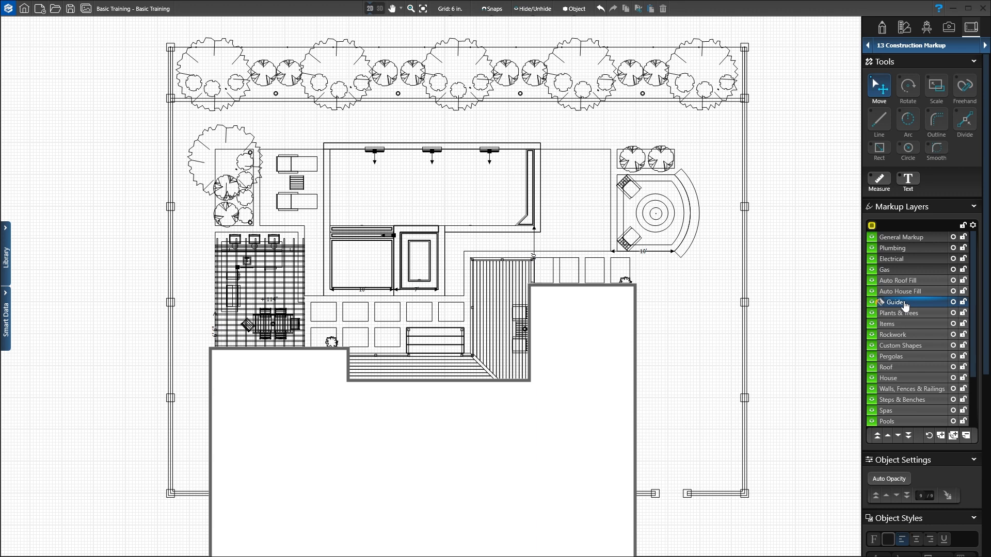
{"action": "mouse_move", "coordinate": [876, 426]}
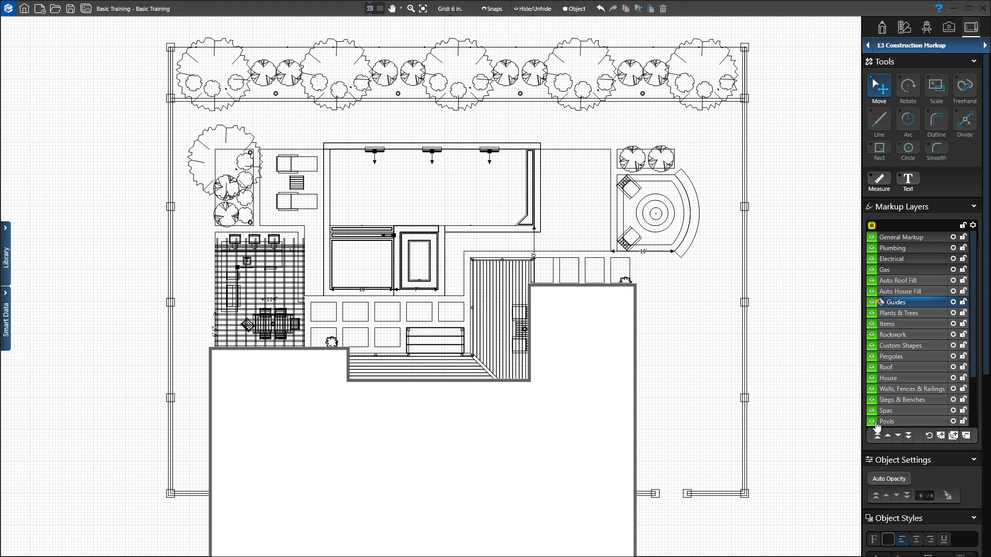
{"action": "left_click", "coordinate": [878, 436]}
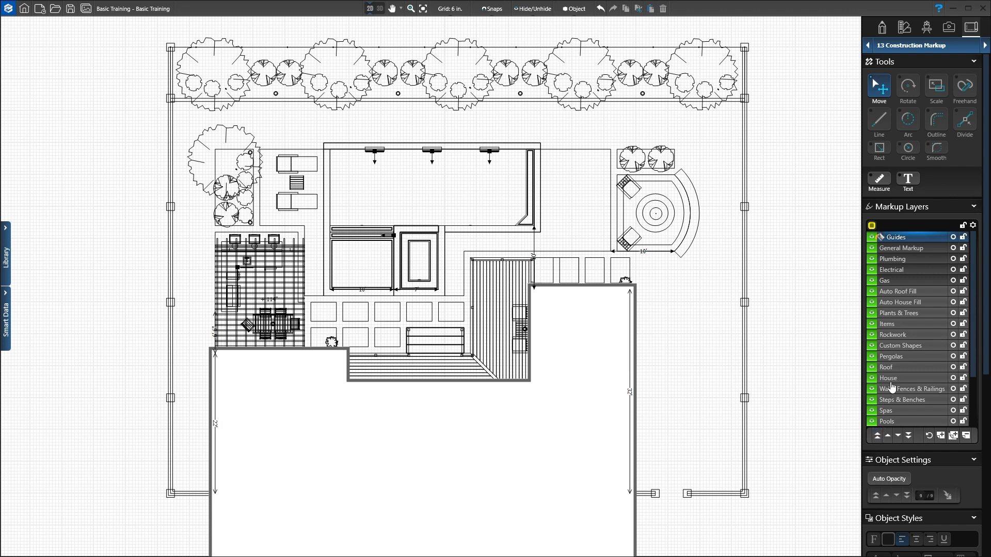
Nudge the House layer up one place in the layer order
{"action": "left_click", "coordinate": [895, 378]}
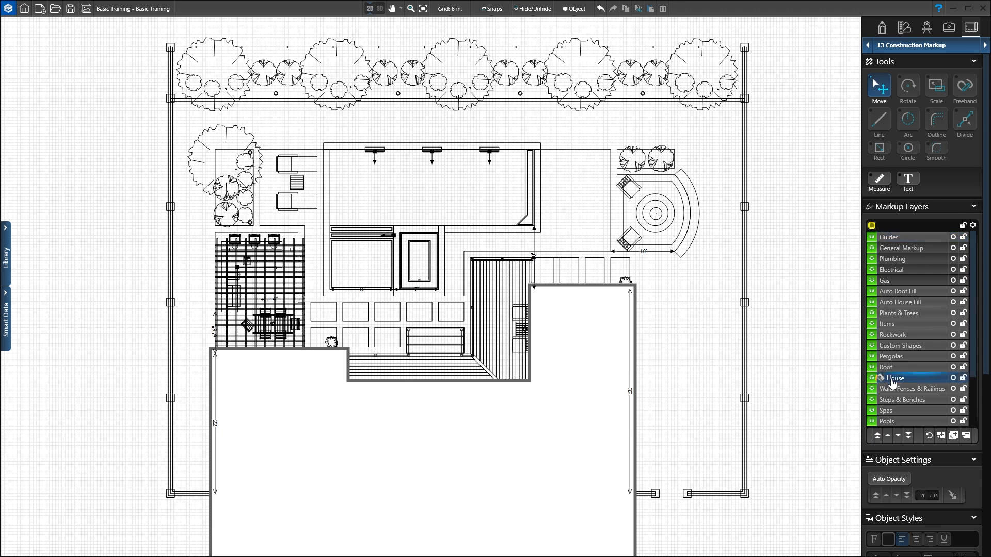
{"action": "mouse_move", "coordinate": [876, 436]}
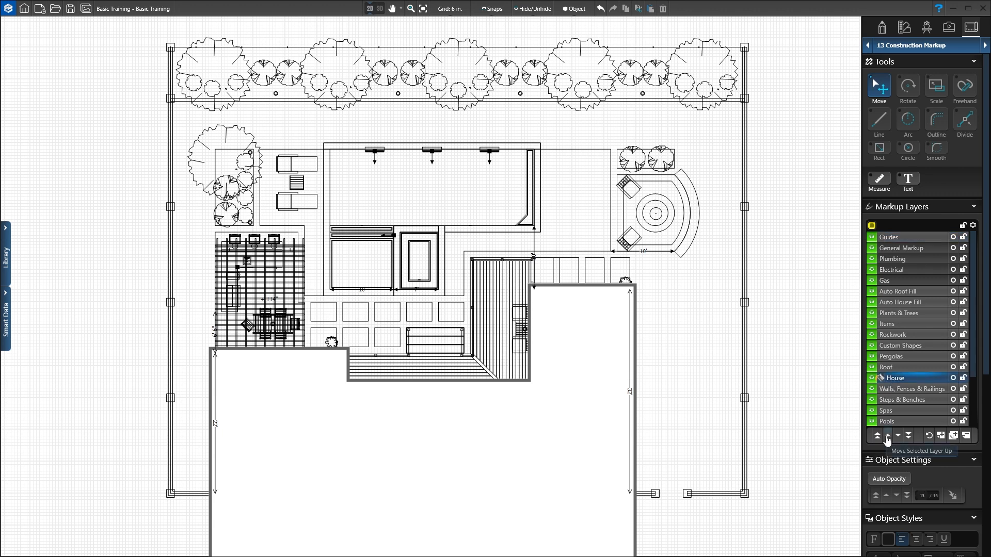
{"action": "left_click", "coordinate": [876, 436]}
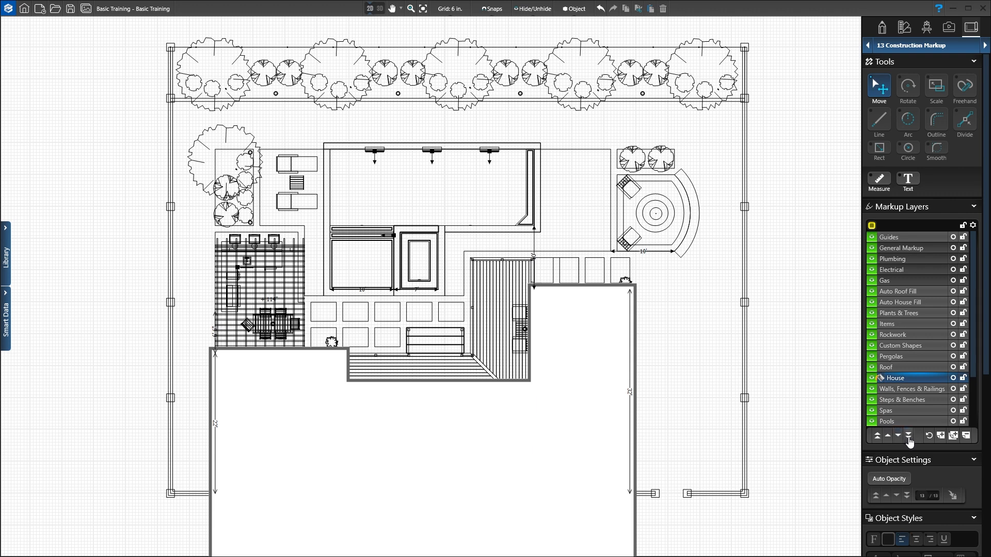
{"action": "scroll", "scroll_direction": "down", "scroll_amount": 3}
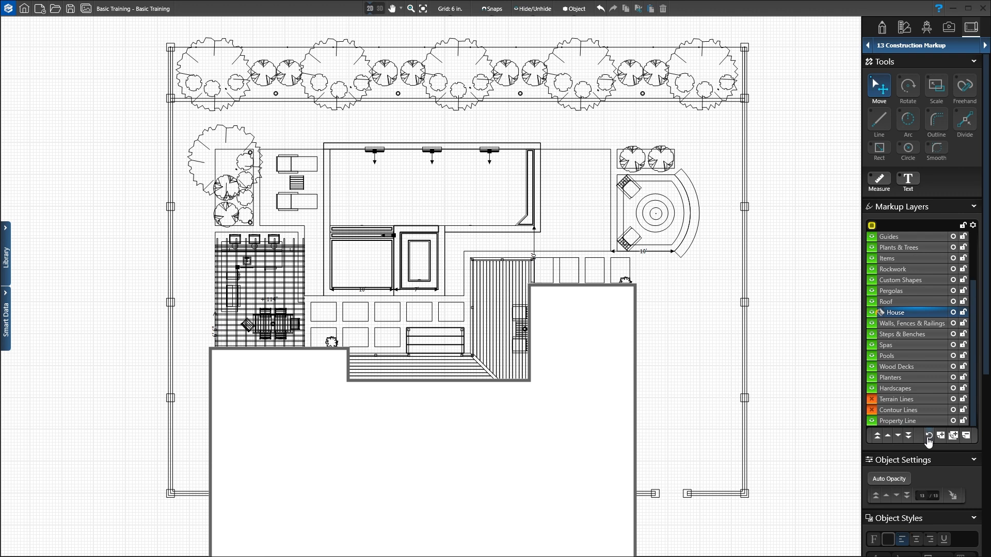
Start a blank new markup layer and cancel it
{"action": "left_click", "coordinate": [939, 436]}
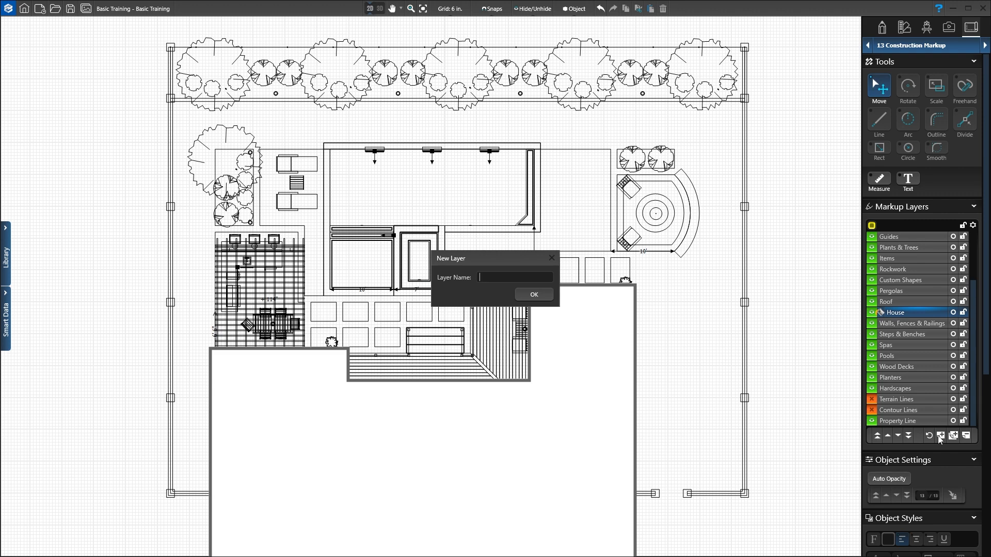
{"action": "mouse_move", "coordinate": [550, 258]}
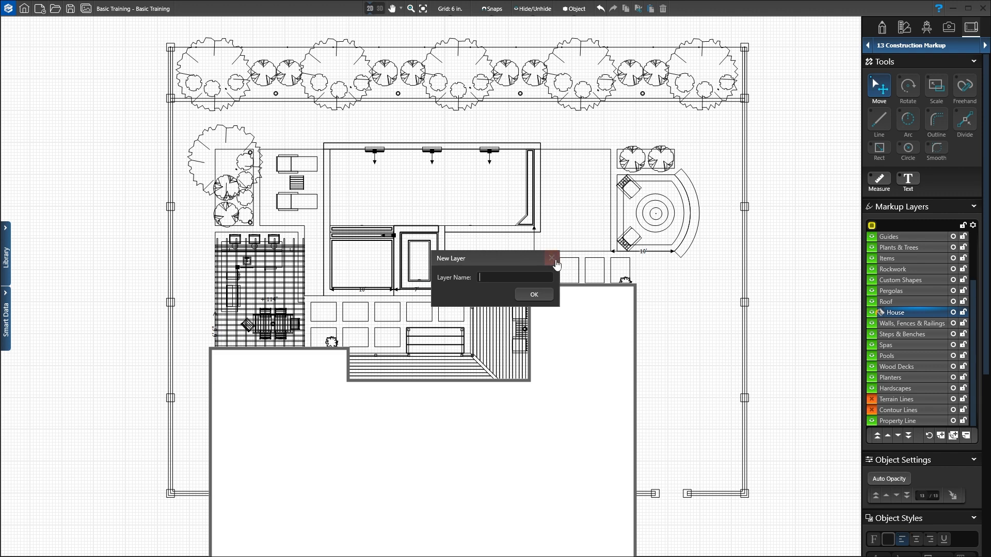
{"action": "left_click", "coordinate": [553, 259]}
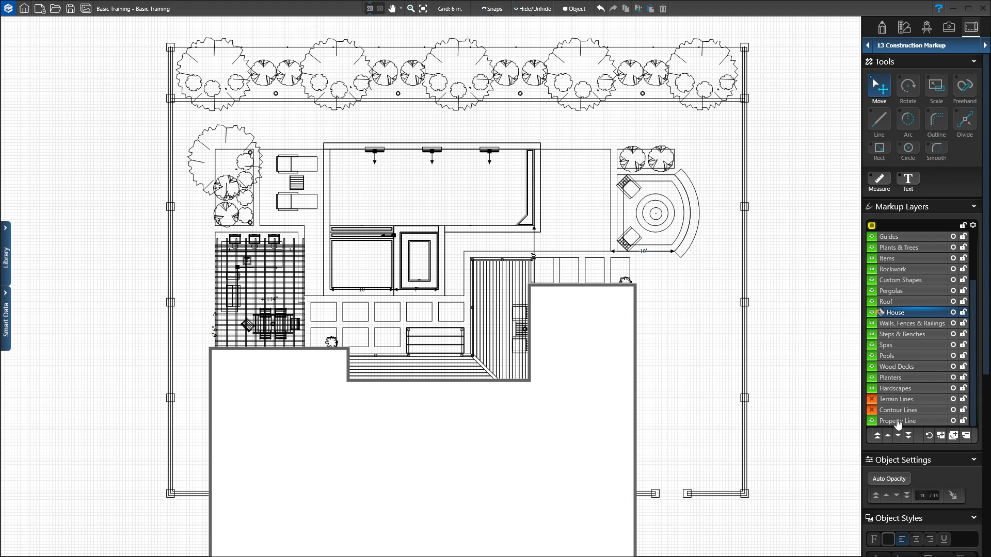
Create a new layer based on House named 'House Plan'
{"action": "left_click", "coordinate": [953, 435]}
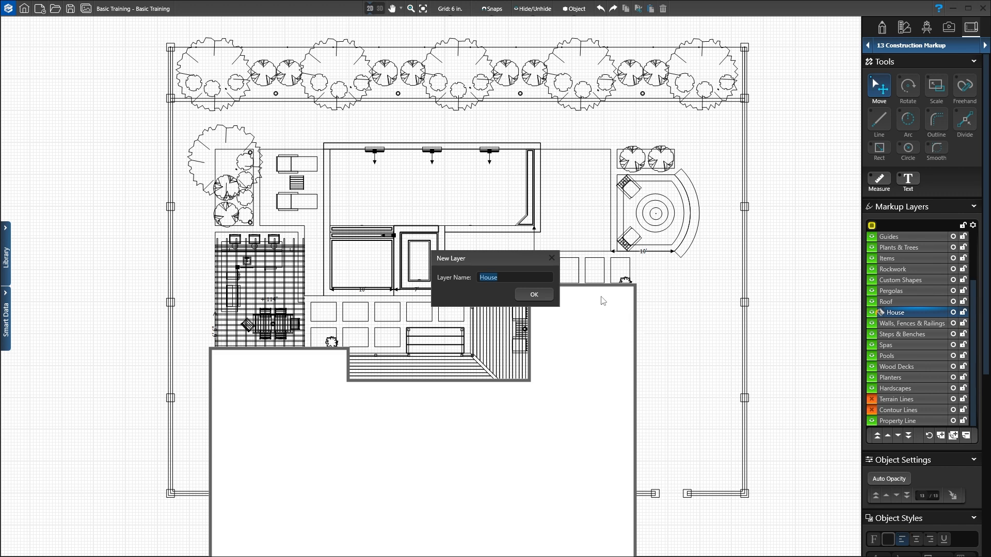
{"action": "left_click", "coordinate": [497, 278]}
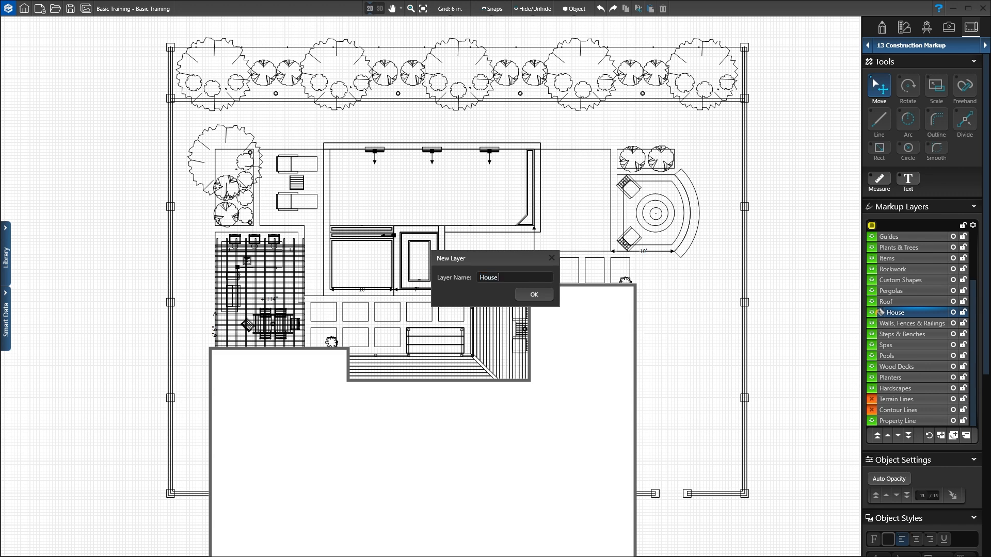
{"action": "type", "text": "Plan"}
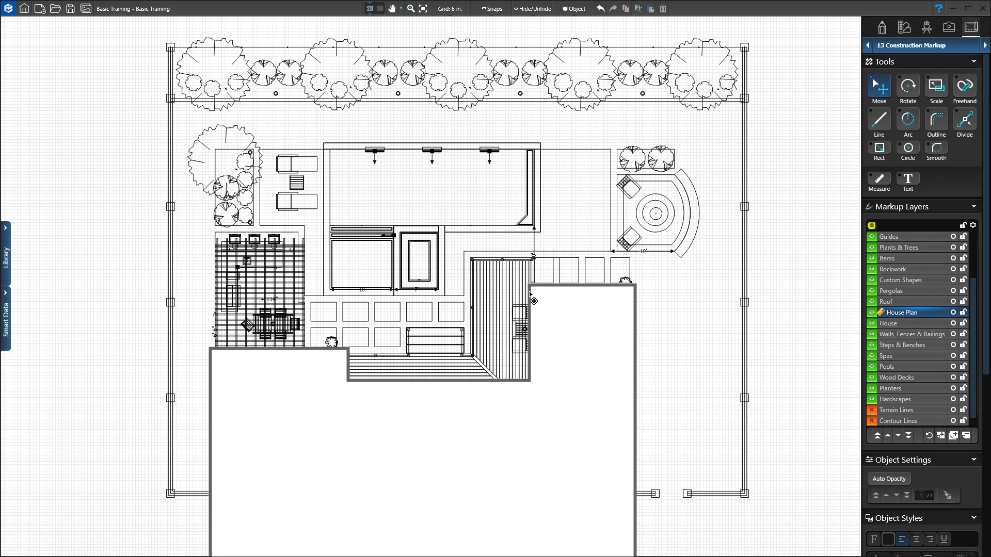
{"action": "mouse_move", "coordinate": [849, 316]}
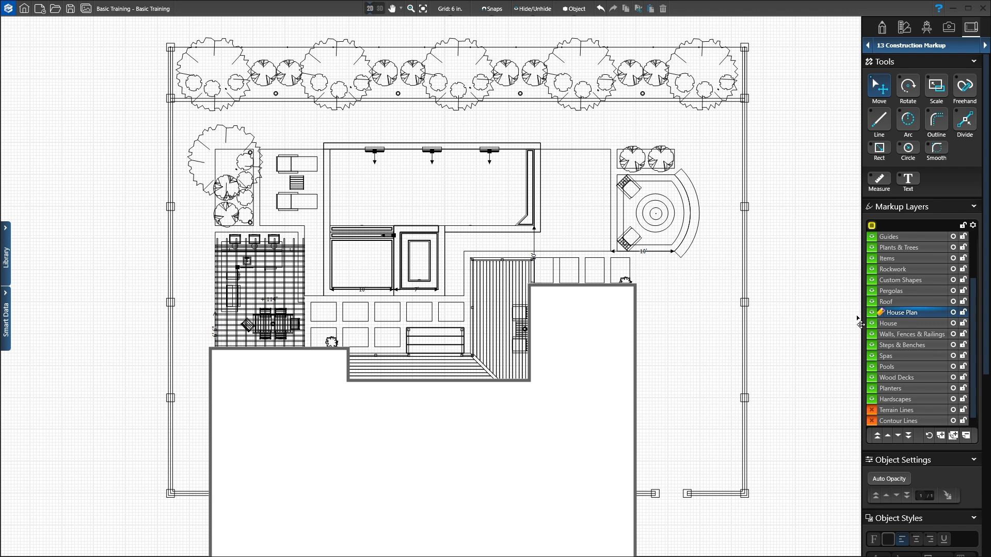
{"action": "mouse_move", "coordinate": [967, 436]}
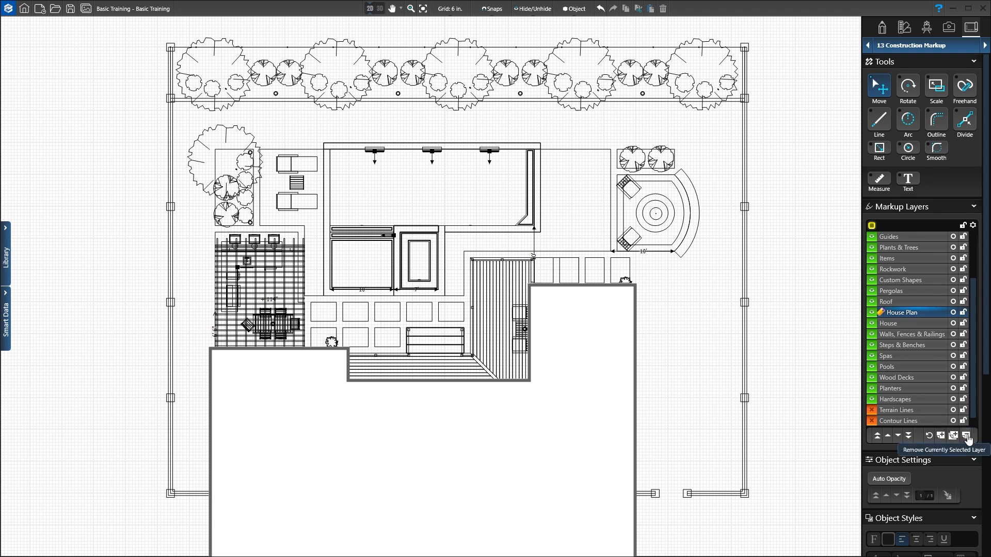
Remove the House Plan markup layer and confirm the deletion
{"action": "left_click", "coordinate": [966, 436]}
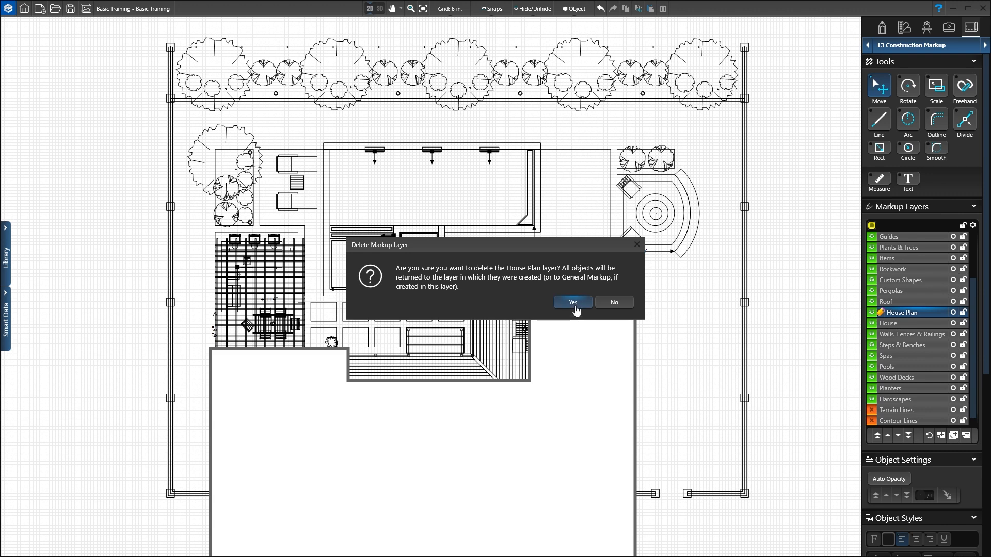
{"action": "left_click", "coordinate": [571, 302]}
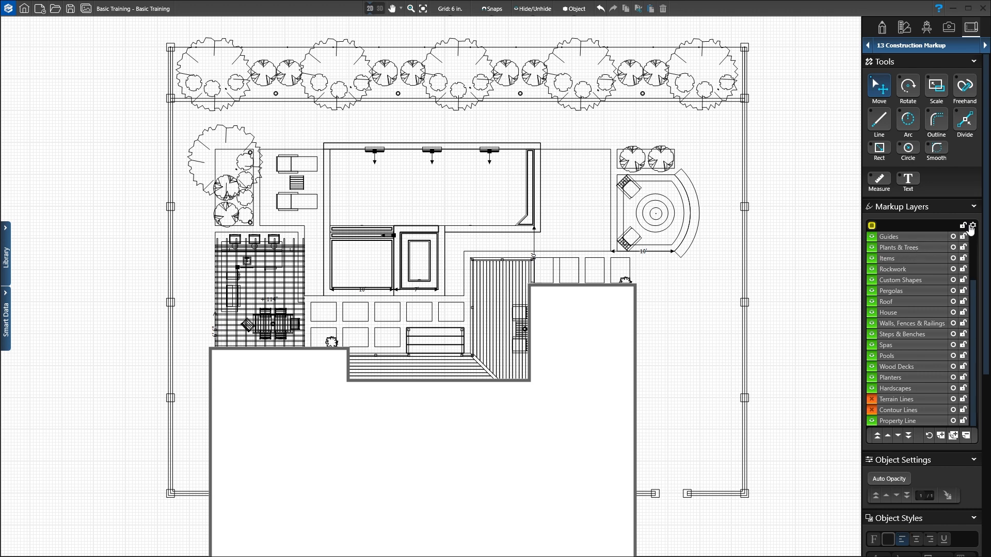
Set the Plumbing layer's line to width 3.0 in blue in Markup Layer Settings
{"action": "left_click", "coordinate": [973, 226]}
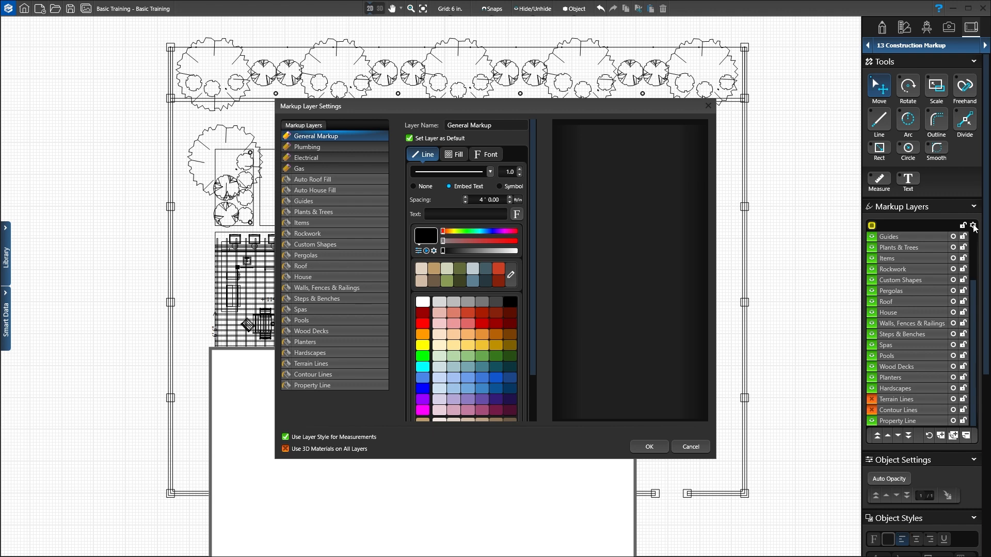
{"action": "left_click", "coordinate": [308, 146]}
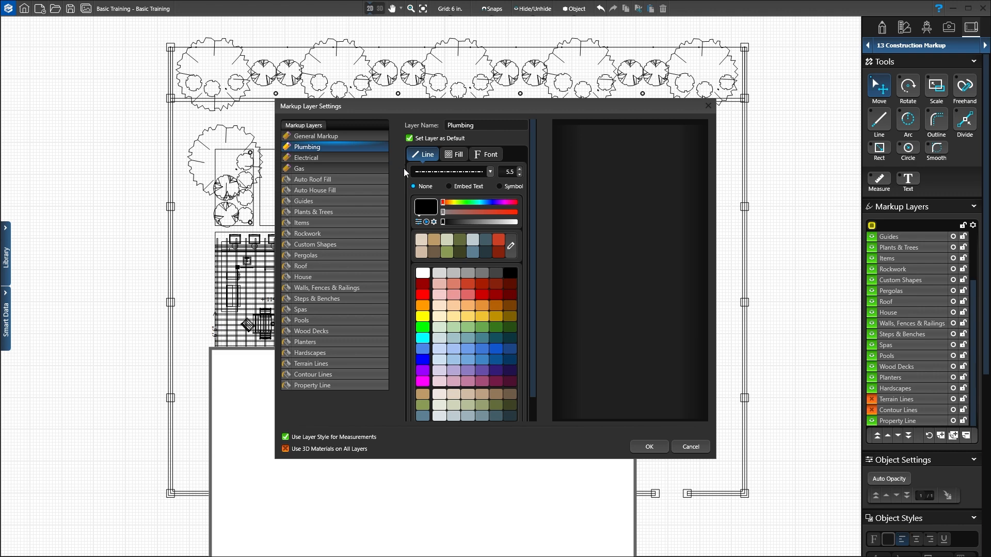
{"action": "mouse_move", "coordinate": [516, 196]}
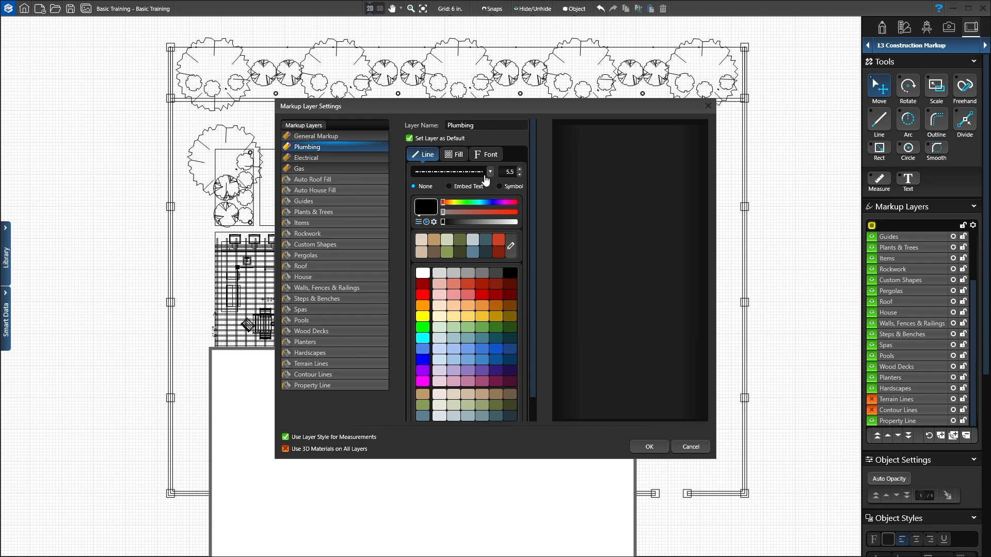
{"action": "left_click", "coordinate": [489, 173]}
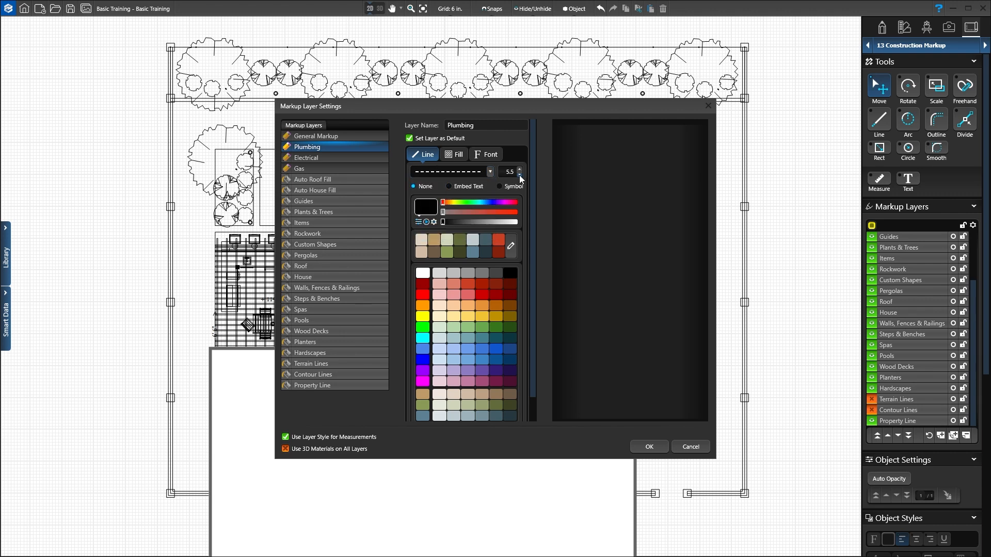
{"action": "left_click", "coordinate": [519, 175]}
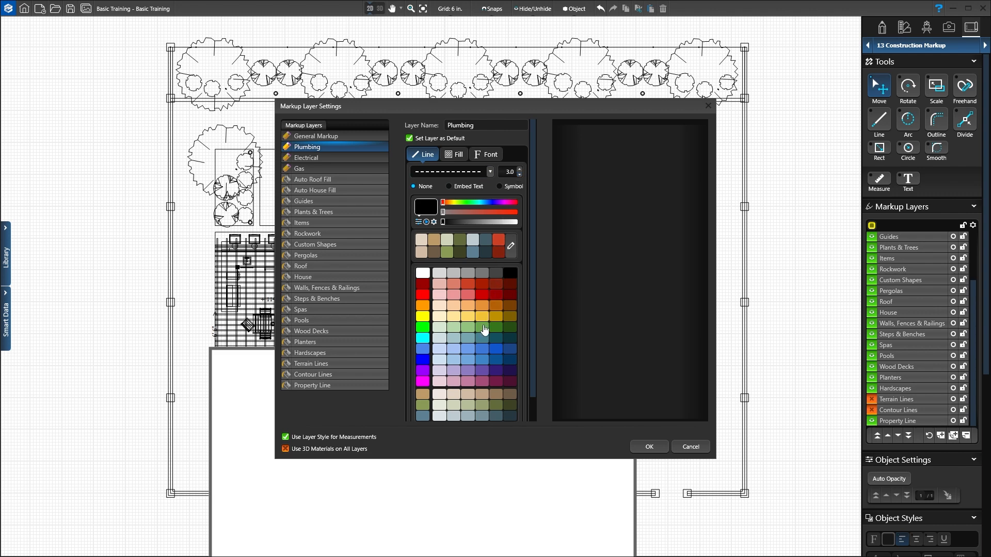
{"action": "left_click", "coordinate": [482, 350]}
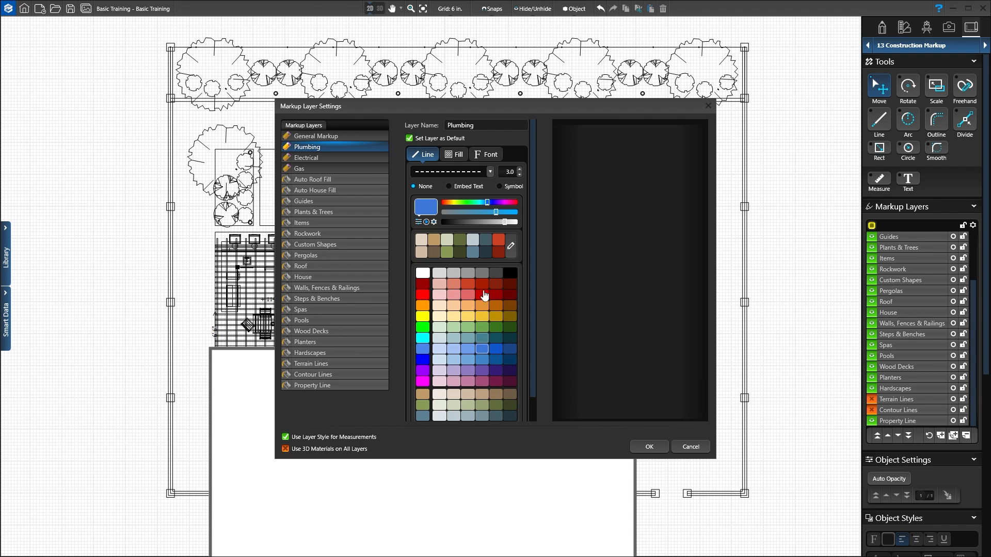
Embed the text 'Plumbing' along the Plumbing line in the Verdana font
{"action": "left_click", "coordinate": [452, 187]}
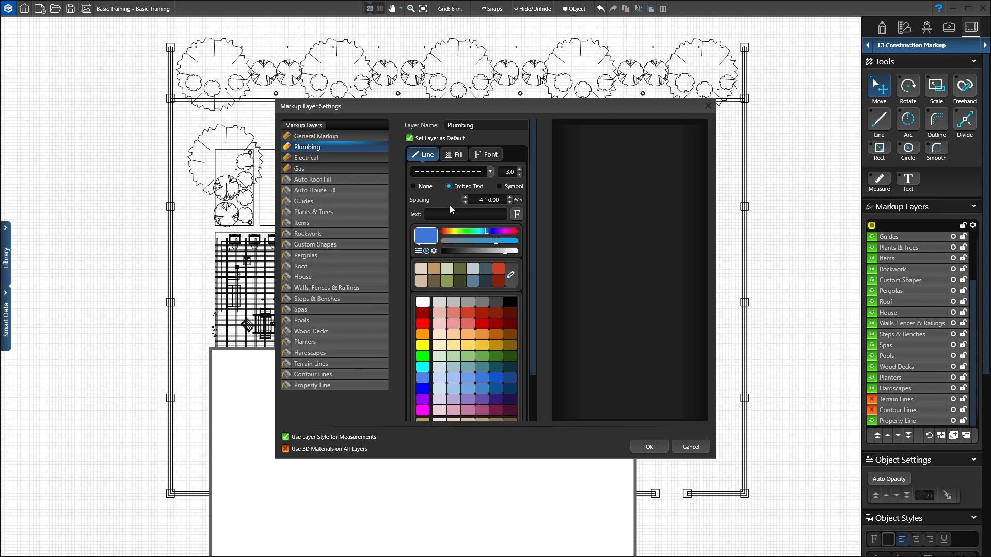
{"action": "type", "text": "Plumbing"}
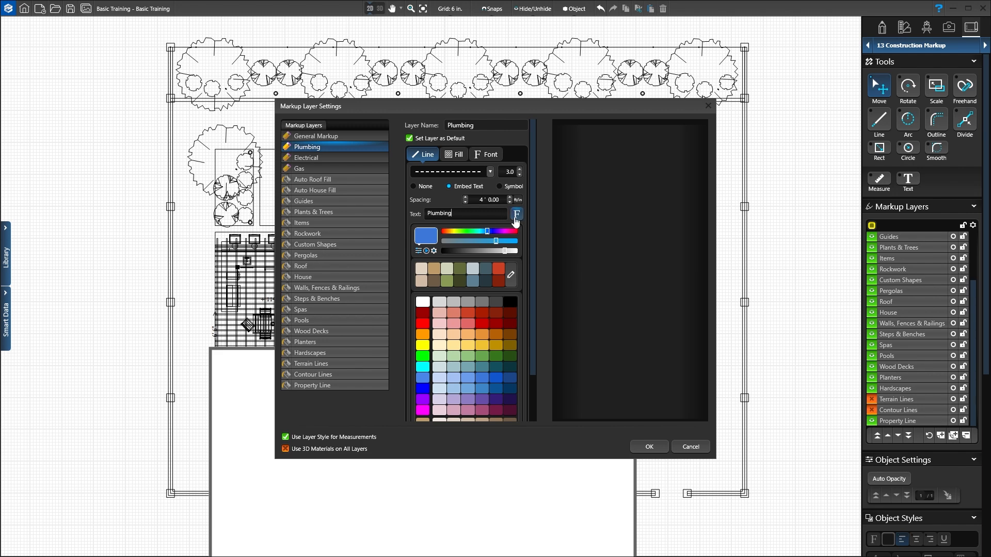
{"action": "left_click", "coordinate": [516, 213]}
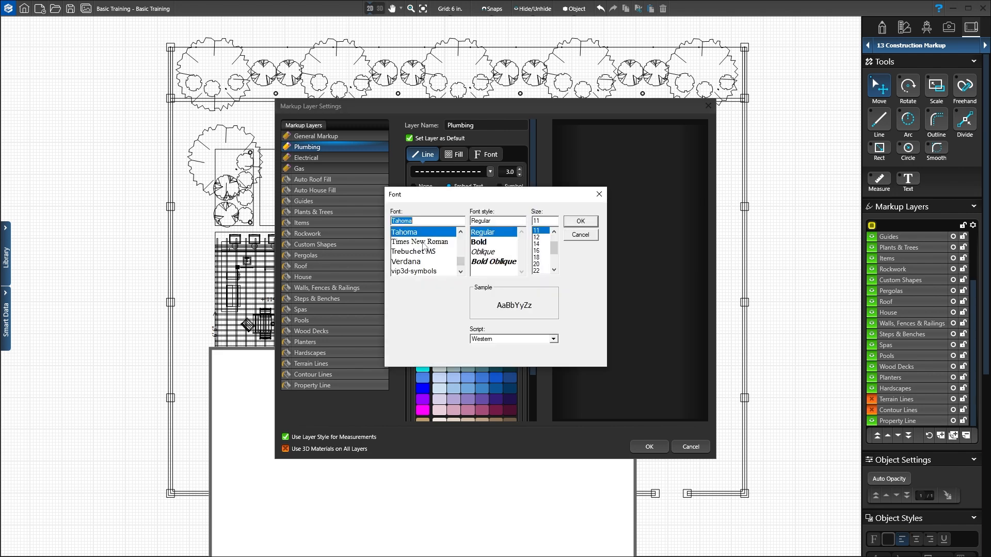
{"action": "left_click", "coordinate": [407, 261]}
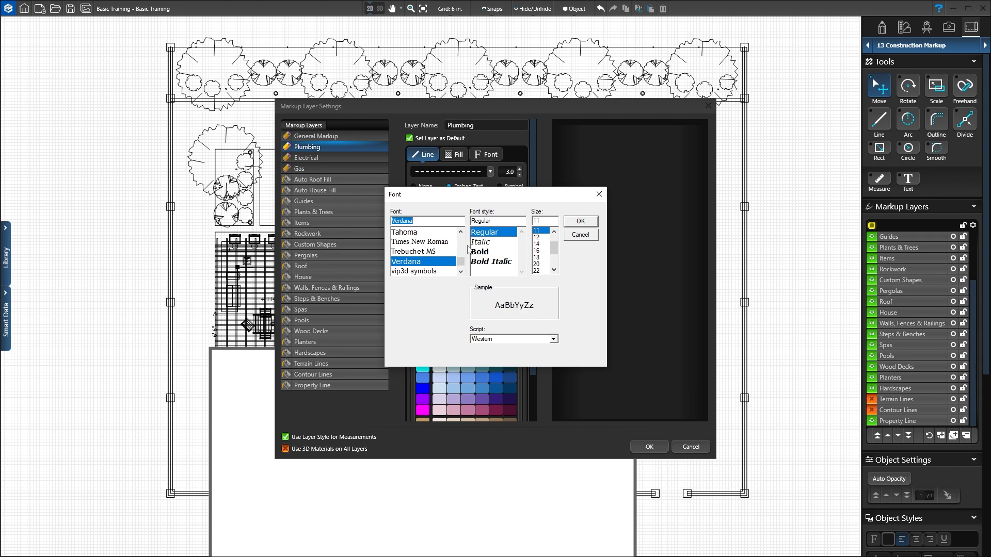
{"action": "left_click", "coordinate": [580, 221]}
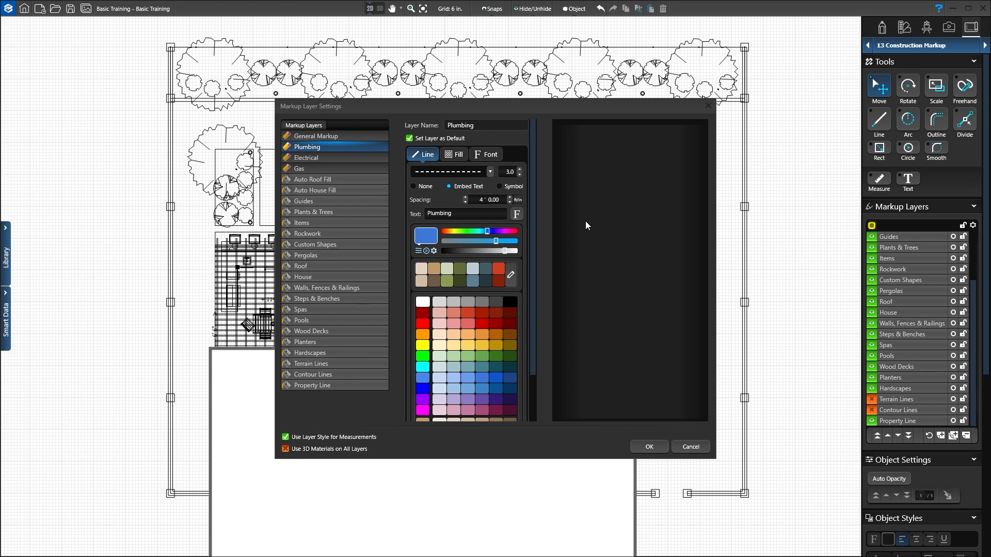
{"action": "mouse_move", "coordinate": [477, 208]}
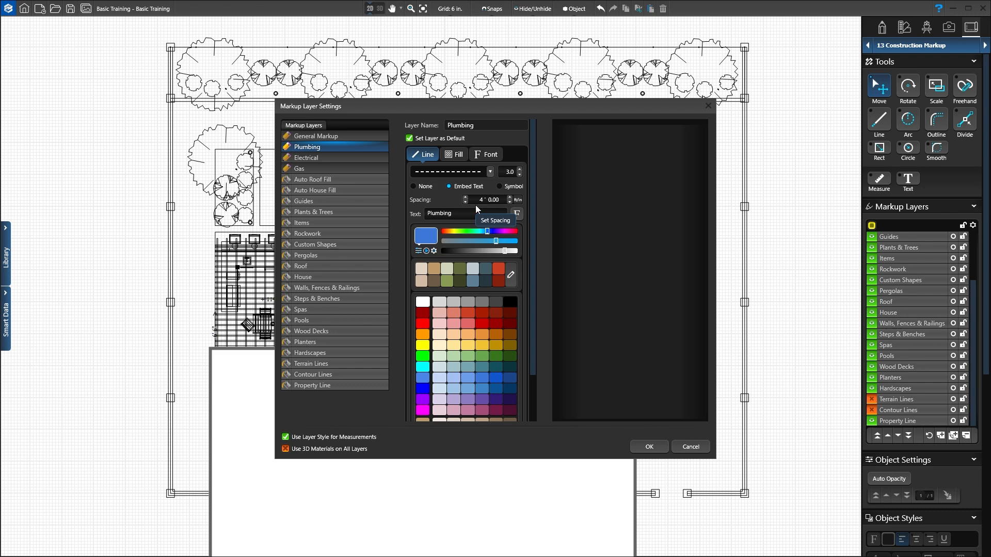
{"action": "mouse_move", "coordinate": [473, 215]}
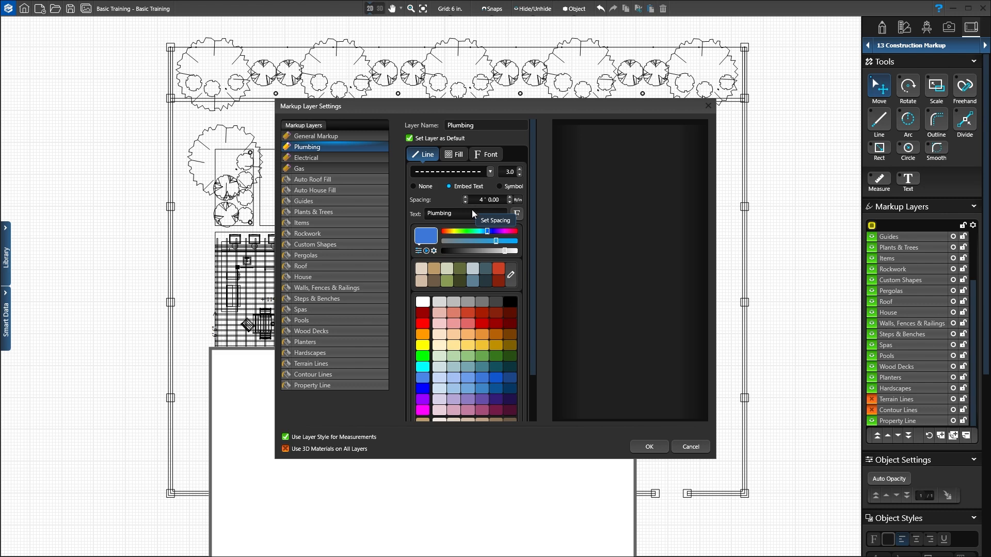
Give the Planters layer fill a hatch pattern trial and a brown colour
{"action": "left_click", "coordinate": [304, 342]}
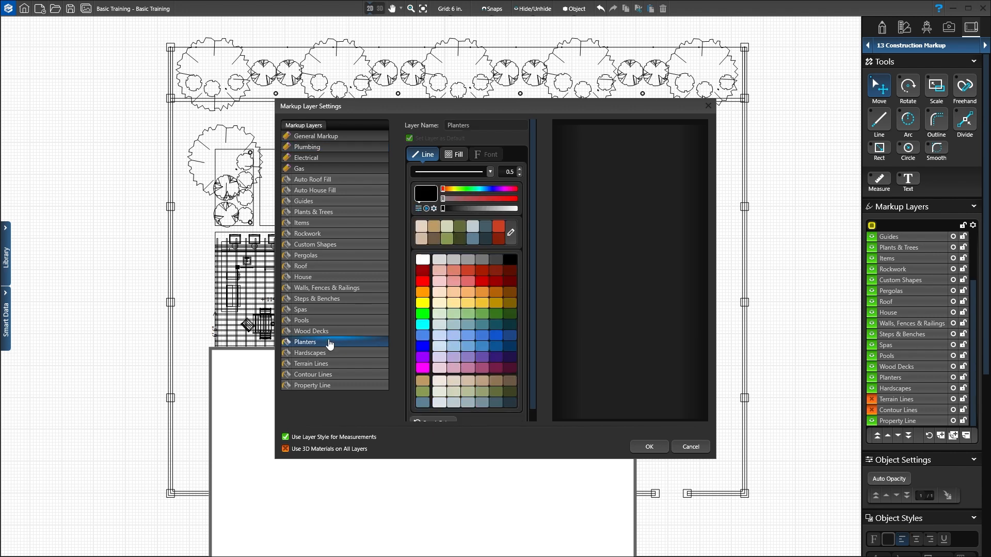
{"action": "left_click", "coordinate": [455, 154]}
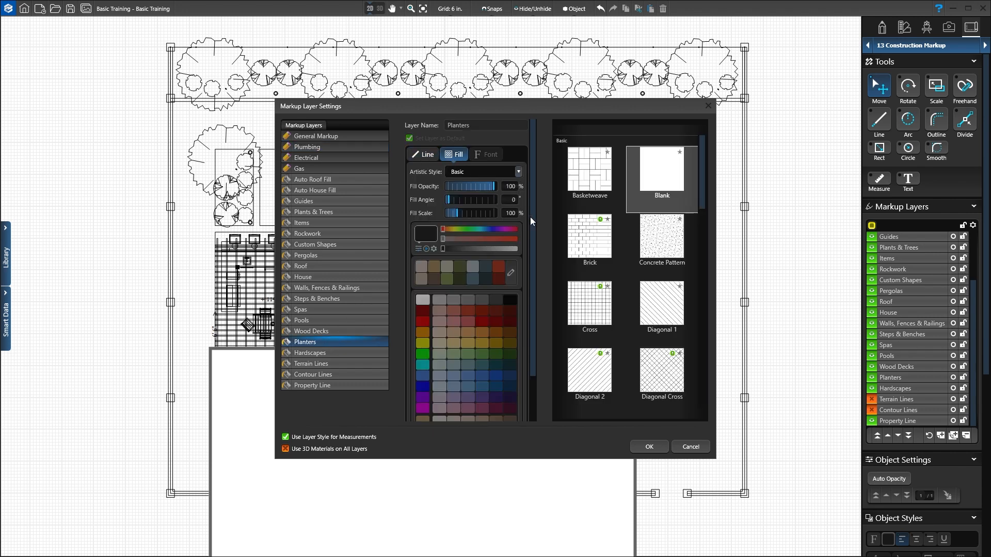
{"action": "left_click", "coordinate": [662, 306]}
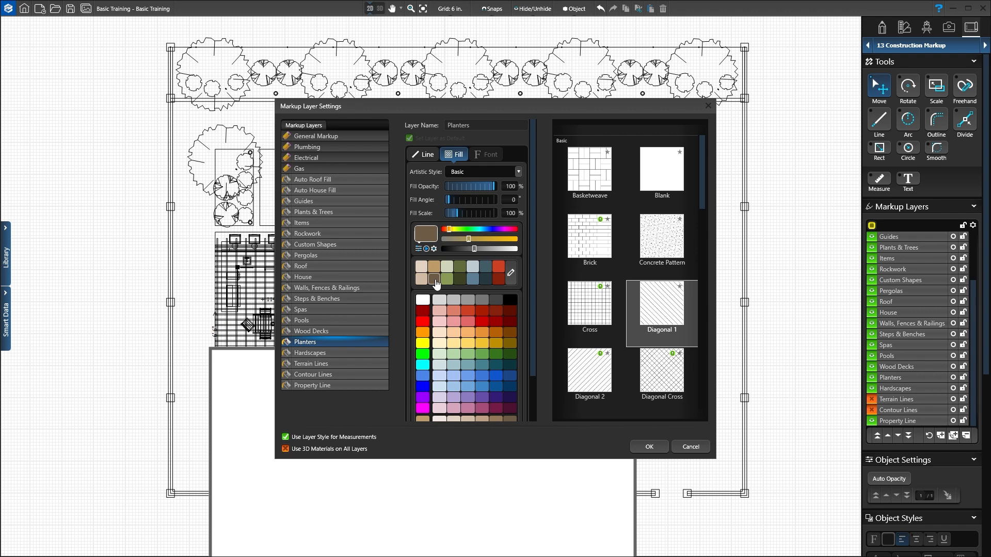
{"action": "left_click", "coordinate": [517, 172]}
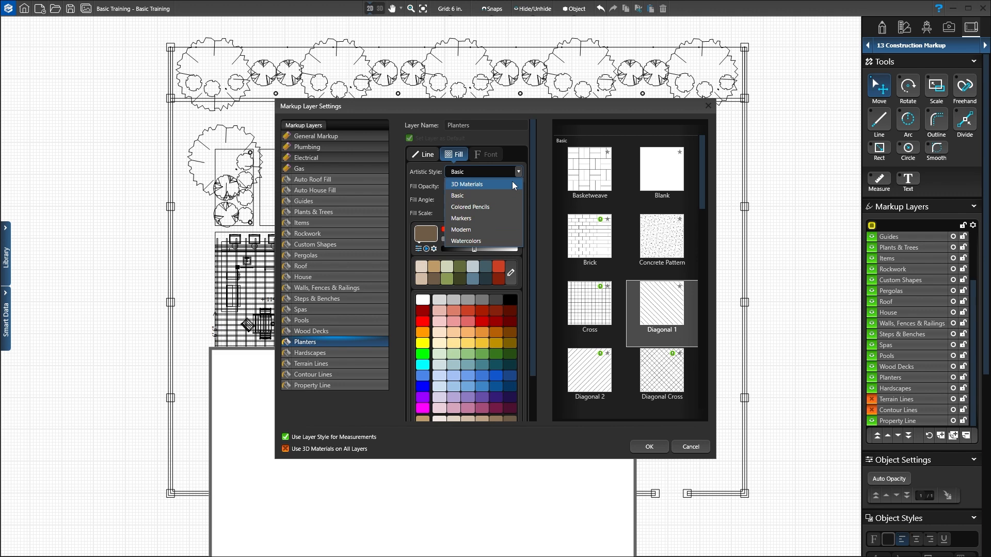
Try the 3D Materials fill style and toggle Use 3D Materials on All Layers twice
{"action": "left_click", "coordinate": [467, 183]}
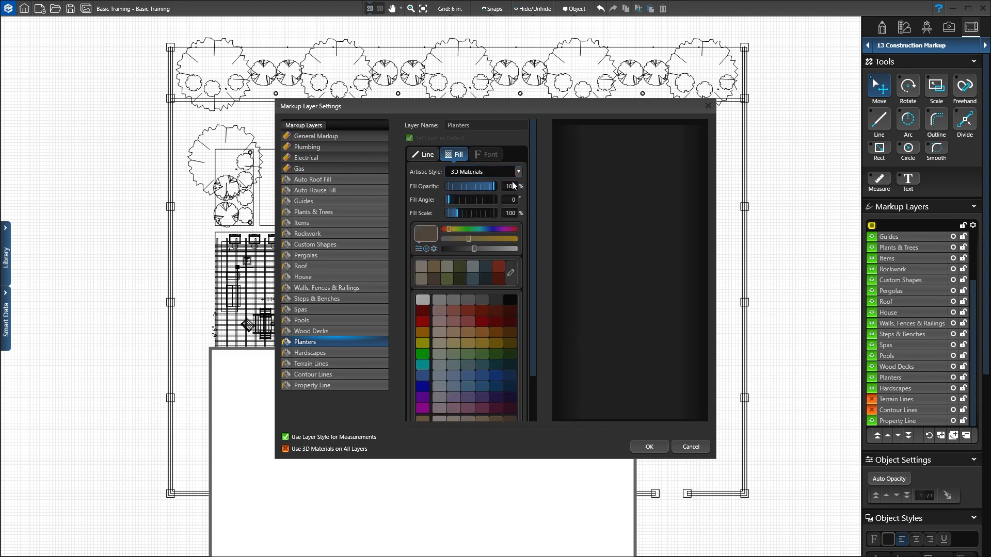
{"action": "mouse_move", "coordinate": [510, 186]}
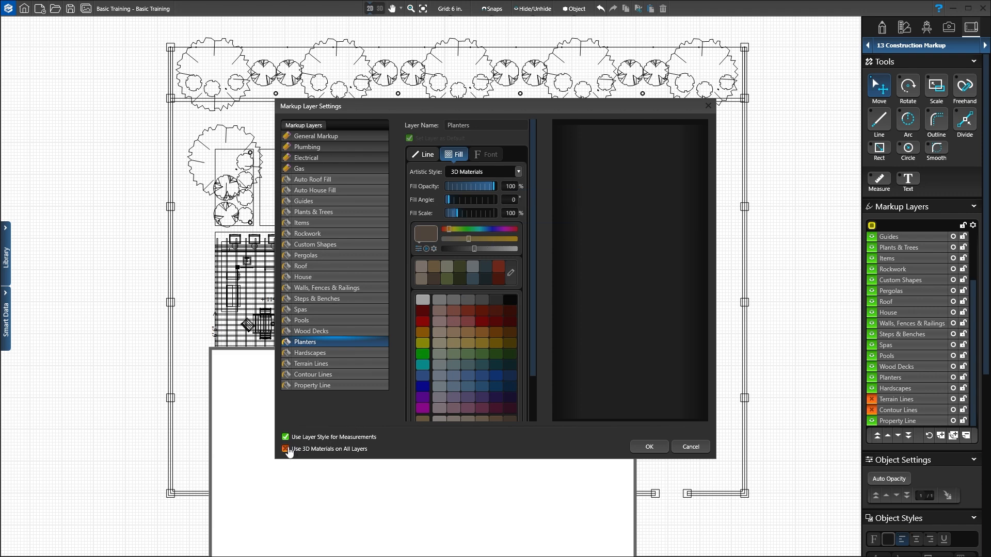
{"action": "left_click", "coordinate": [286, 449]}
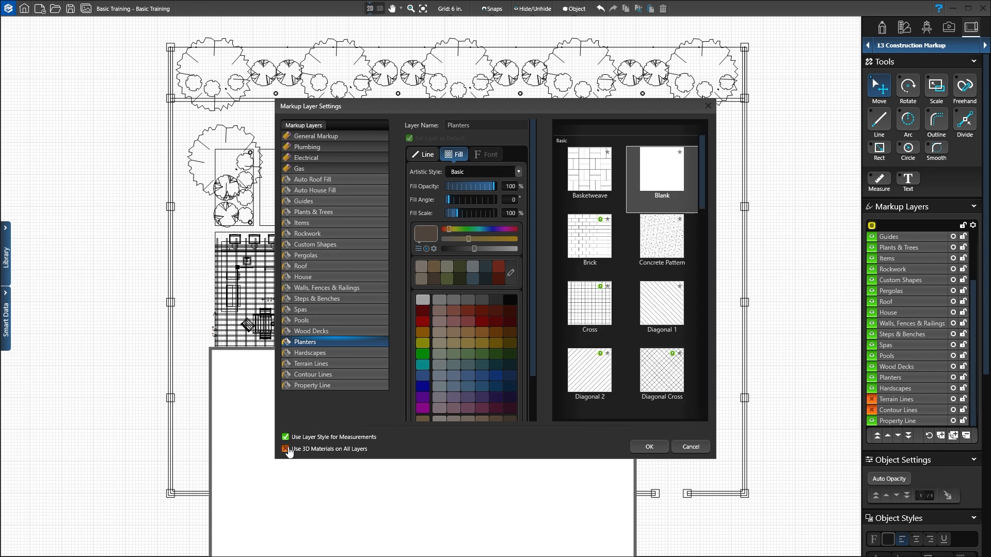
{"action": "left_click", "coordinate": [648, 447]}
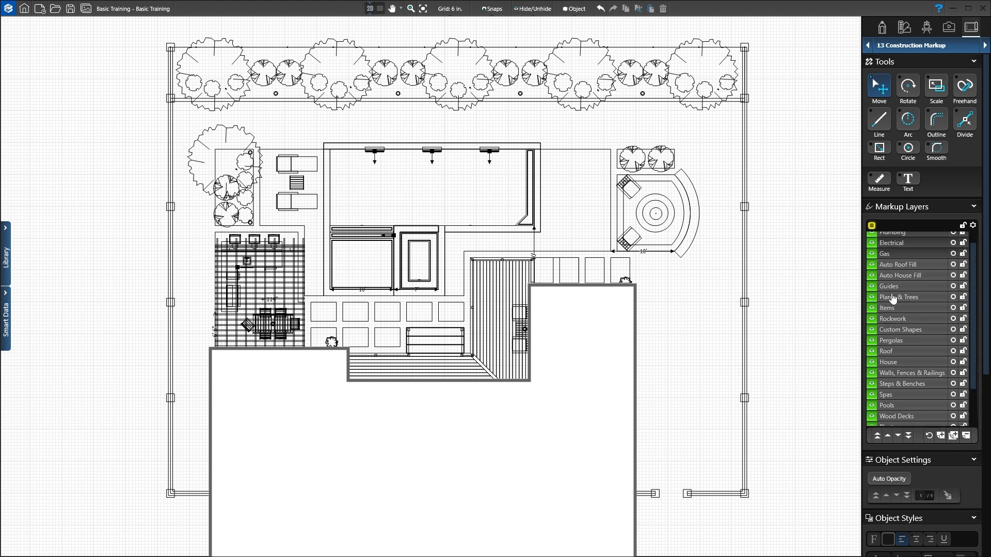
Make Plumbing the active layer and draw the plumbing runs toward the pool
{"action": "left_click", "coordinate": [900, 248]}
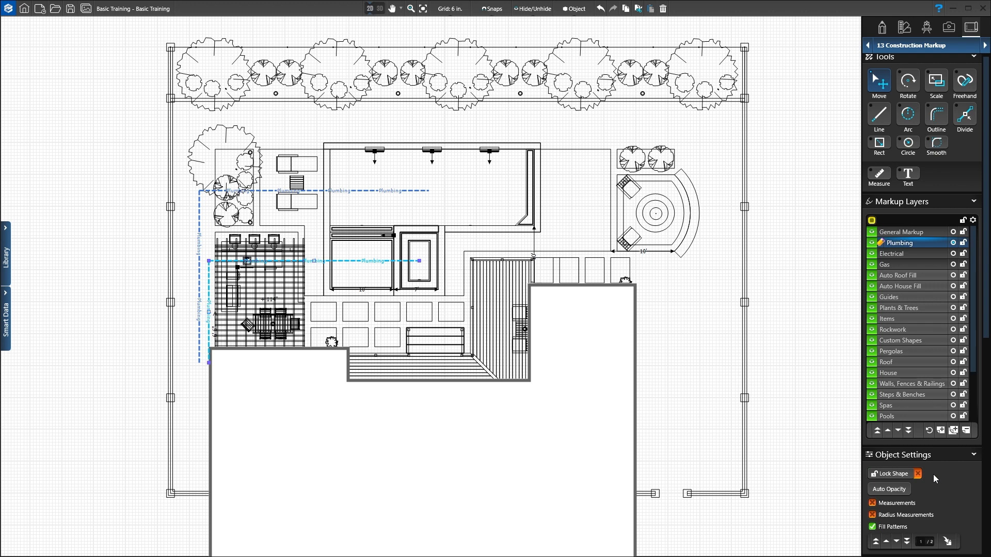
Show measurements on the plumbing lines and thicken them to width 5.0
{"action": "left_click", "coordinate": [873, 503]}
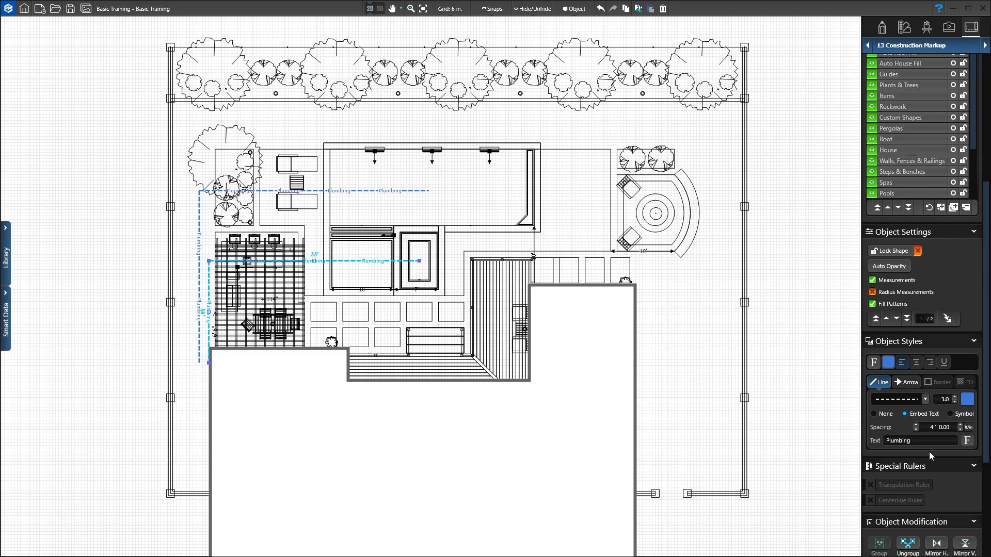
{"action": "left_click", "coordinate": [958, 396]}
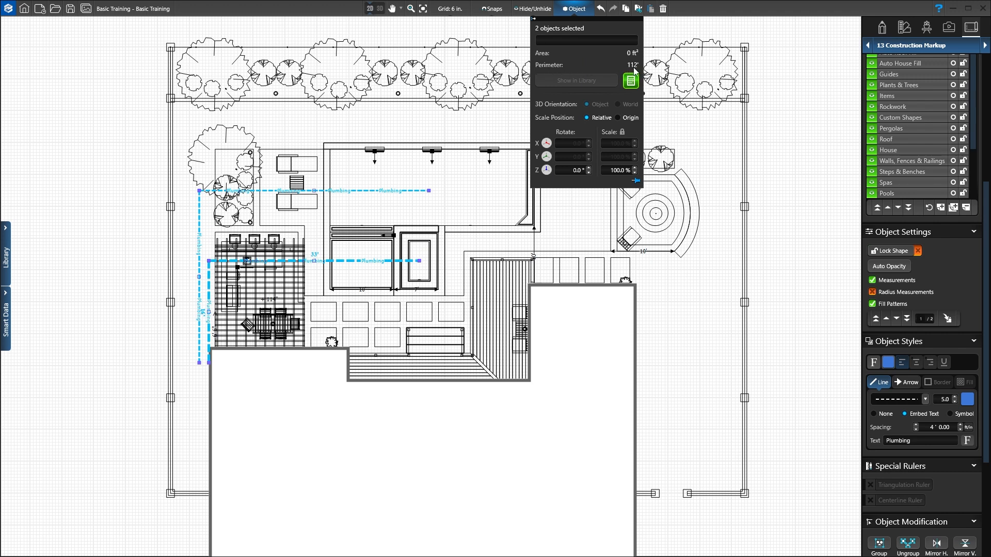
{"action": "mouse_move", "coordinate": [579, 17]}
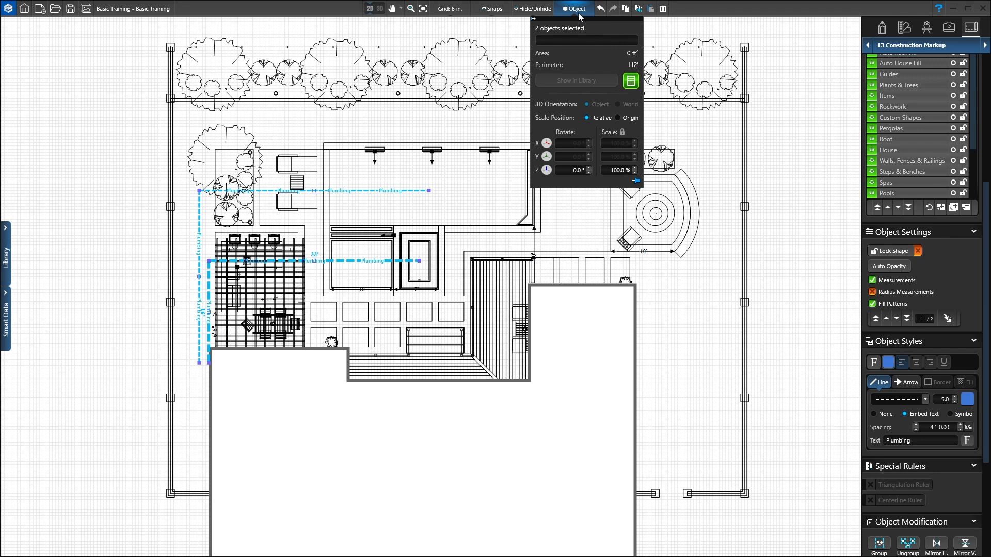
{"action": "left_click", "coordinate": [576, 9]}
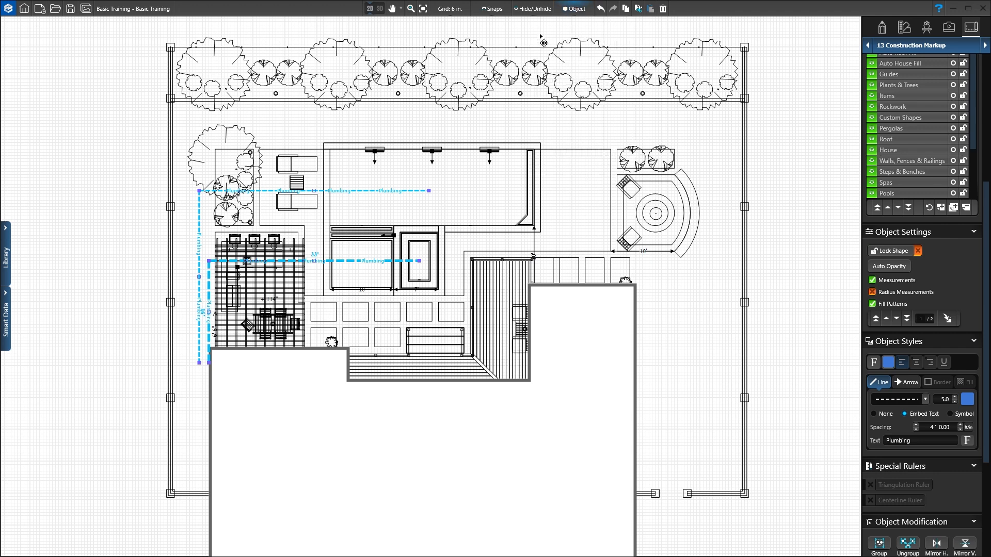
{"action": "mouse_move", "coordinate": [25, 315]}
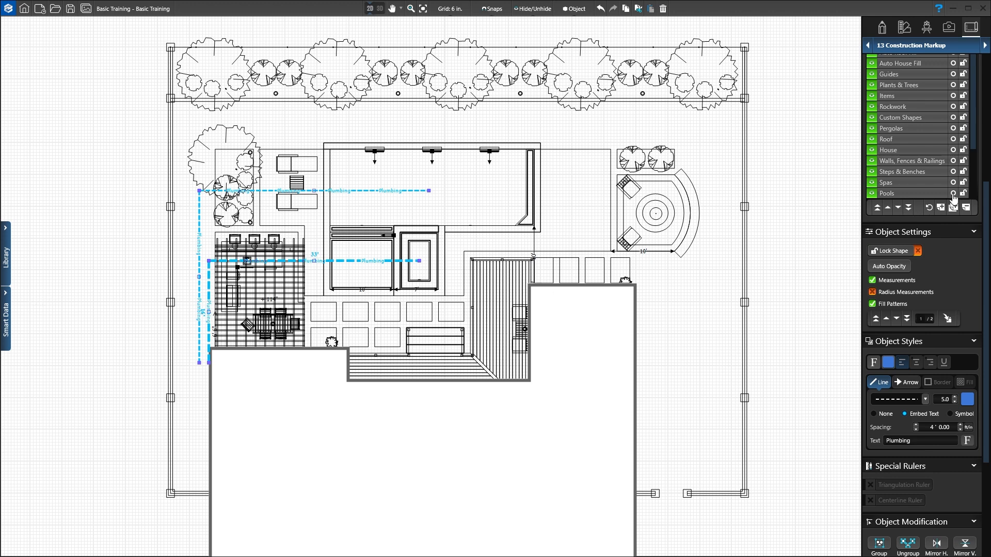
On the Pools layer, raise the pool outline thickness to 3.0
{"action": "left_click", "coordinate": [904, 193]}
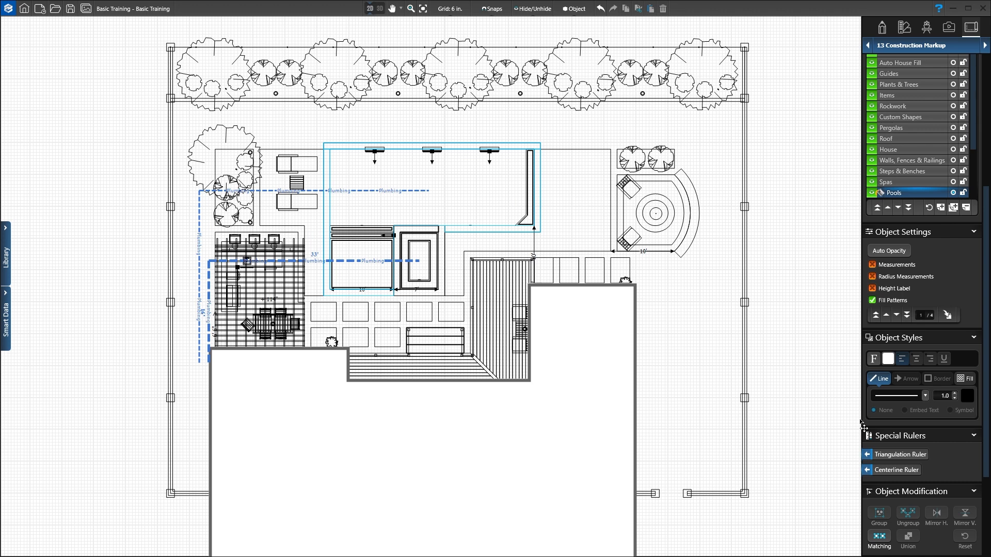
{"action": "mouse_move", "coordinate": [931, 408]}
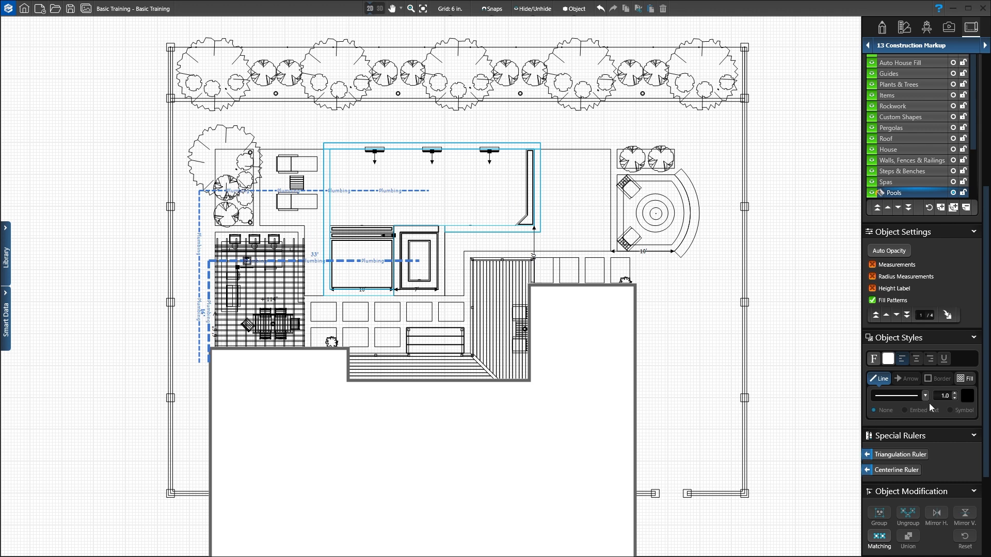
{"action": "left_click", "coordinate": [956, 393]}
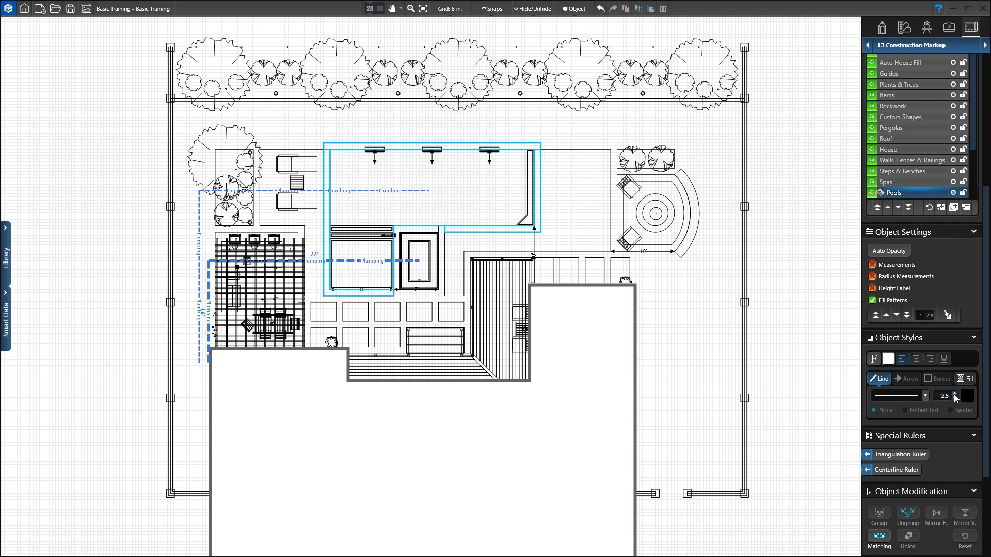
{"action": "left_click", "coordinate": [961, 393]}
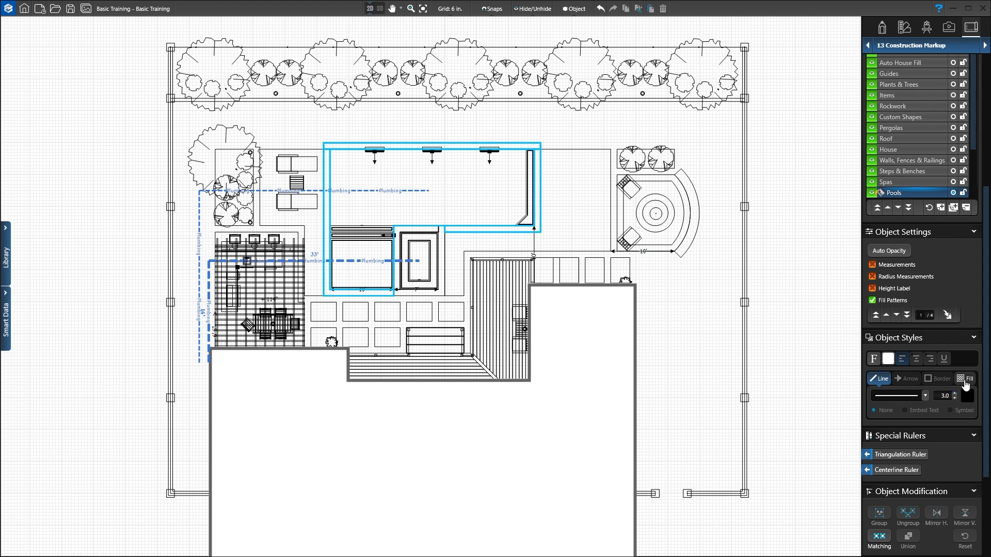
Try the Modern fill style on the pool, then apply Watercolors
{"action": "left_click", "coordinate": [964, 377]}
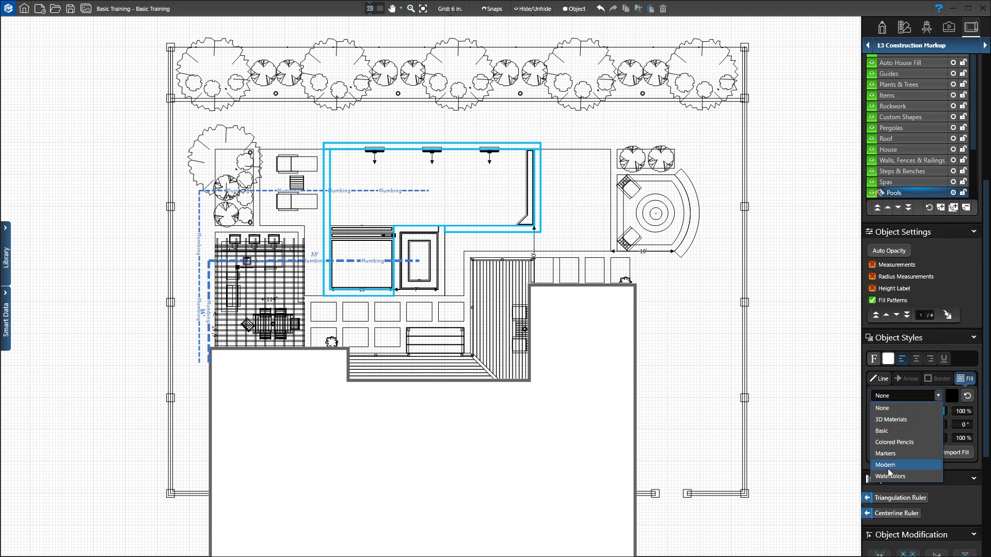
{"action": "left_click", "coordinate": [891, 476]}
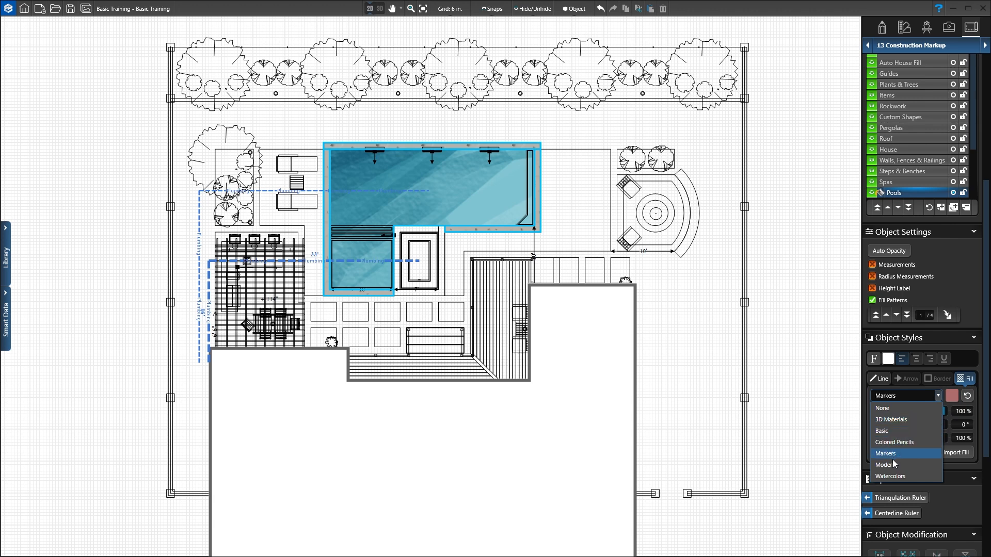
{"action": "left_click", "coordinate": [876, 466]}
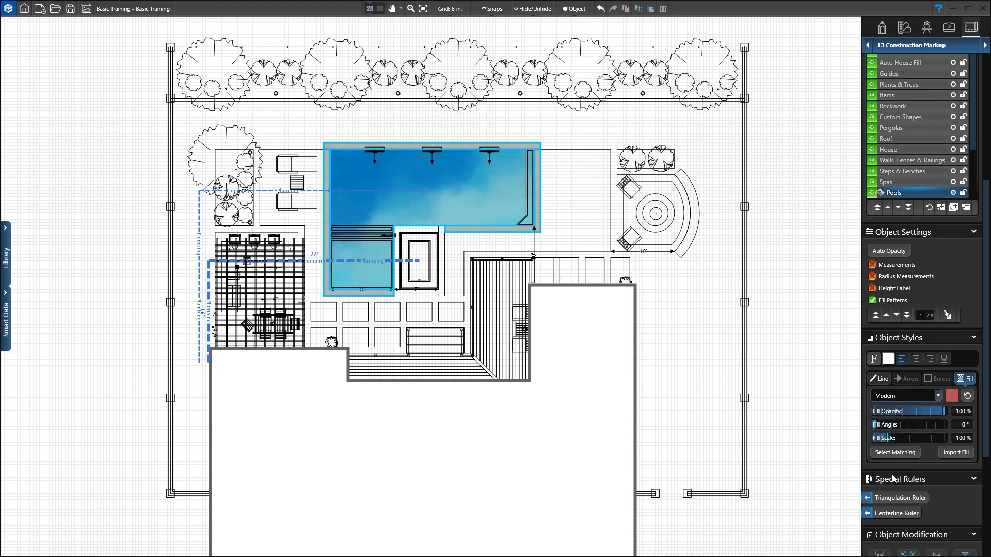
{"action": "left_click", "coordinate": [904, 395]}
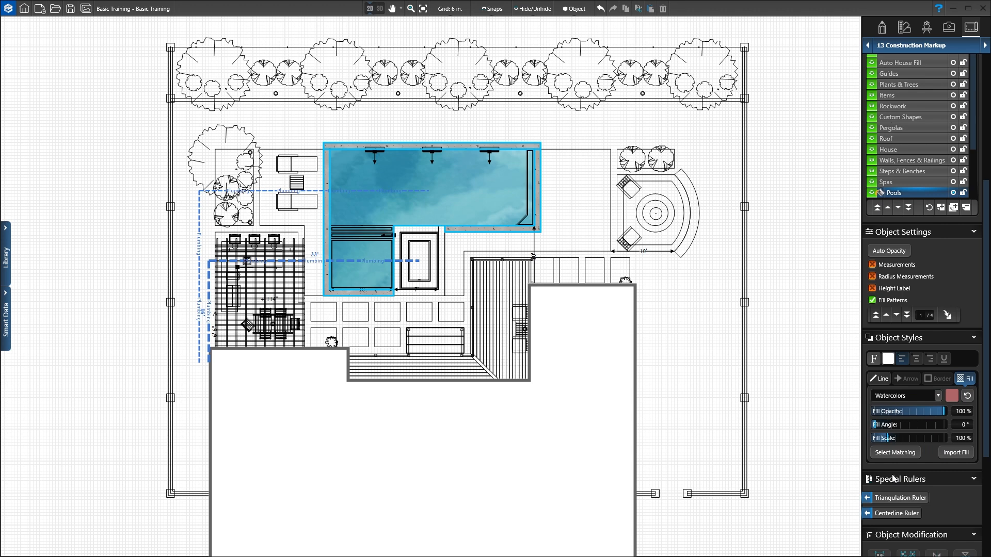
{"action": "mouse_move", "coordinate": [895, 440]}
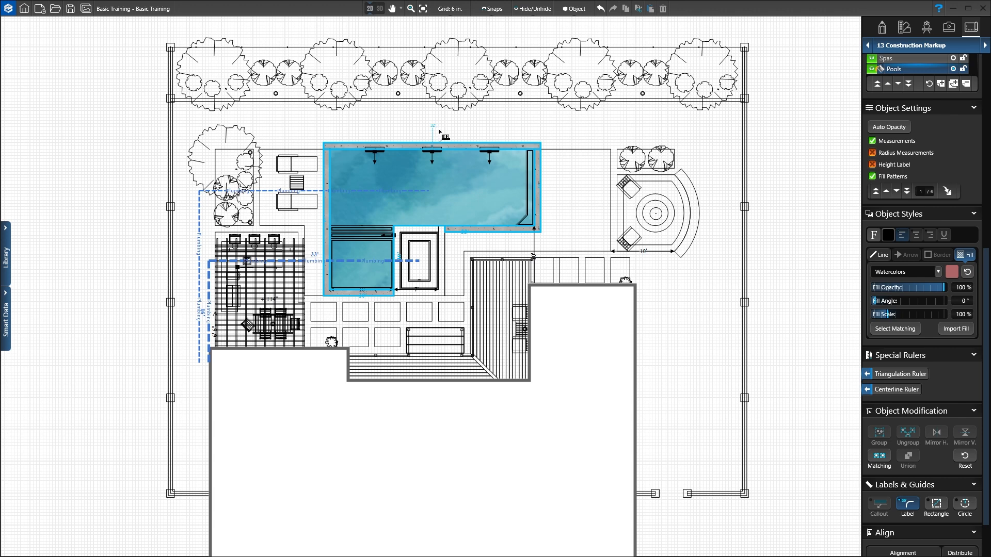
{"action": "mouse_move", "coordinate": [430, 123]}
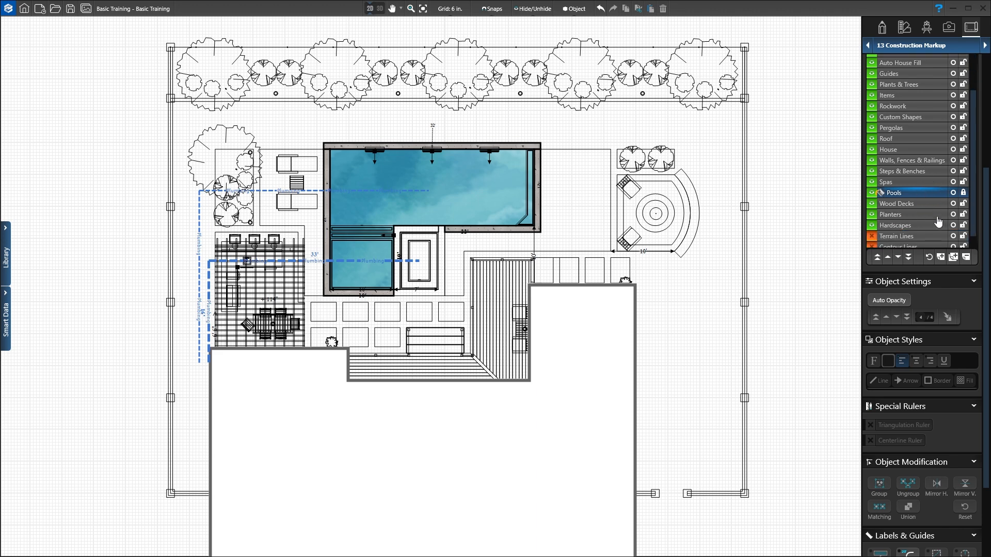
Switch to the Hardscapes layer to restyle the patios and stepping stones
{"action": "left_click", "coordinate": [896, 225]}
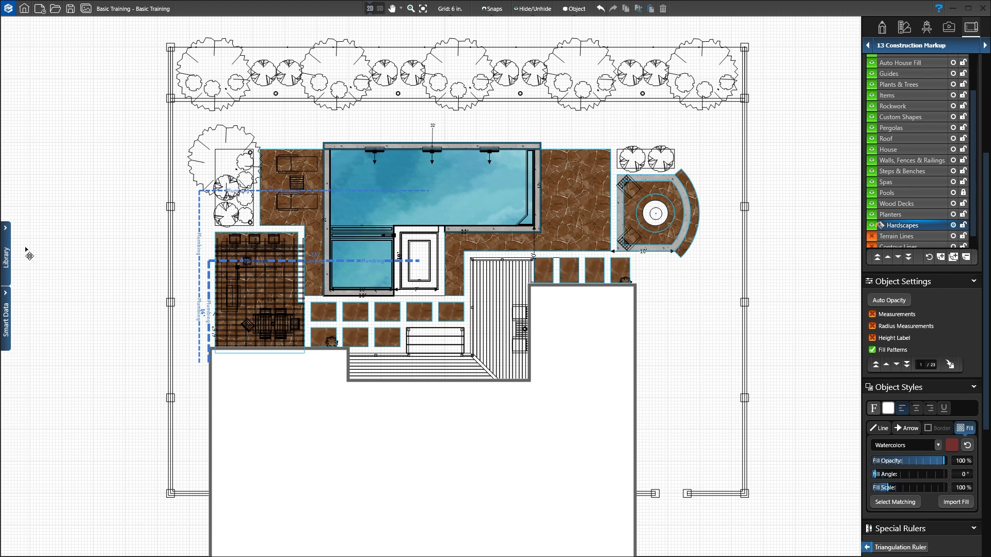
Apply Watercolor Cobblestone, then Flagstone, then Concrete fill patterns to the hardscape paving
{"action": "left_click", "coordinate": [6, 253]}
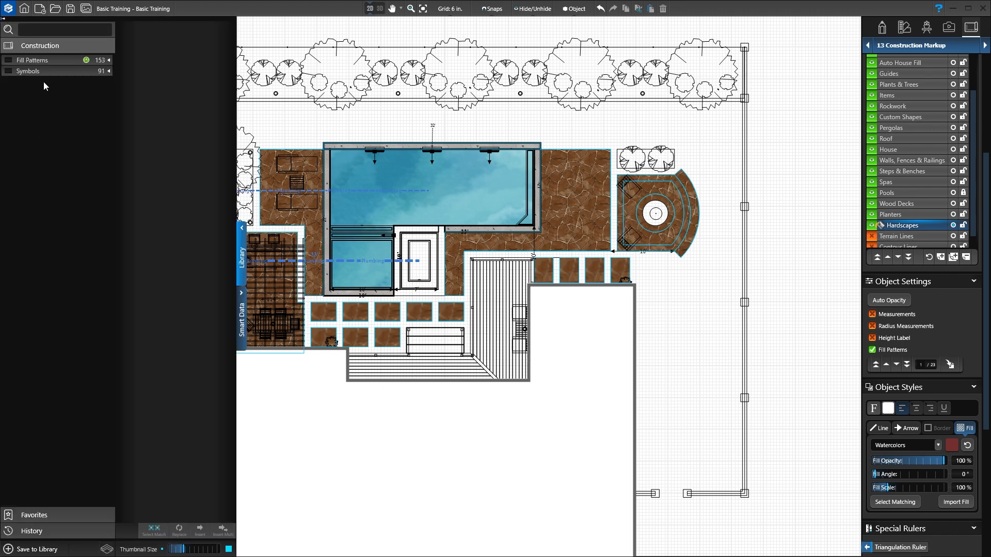
{"action": "left_click", "coordinate": [32, 60]}
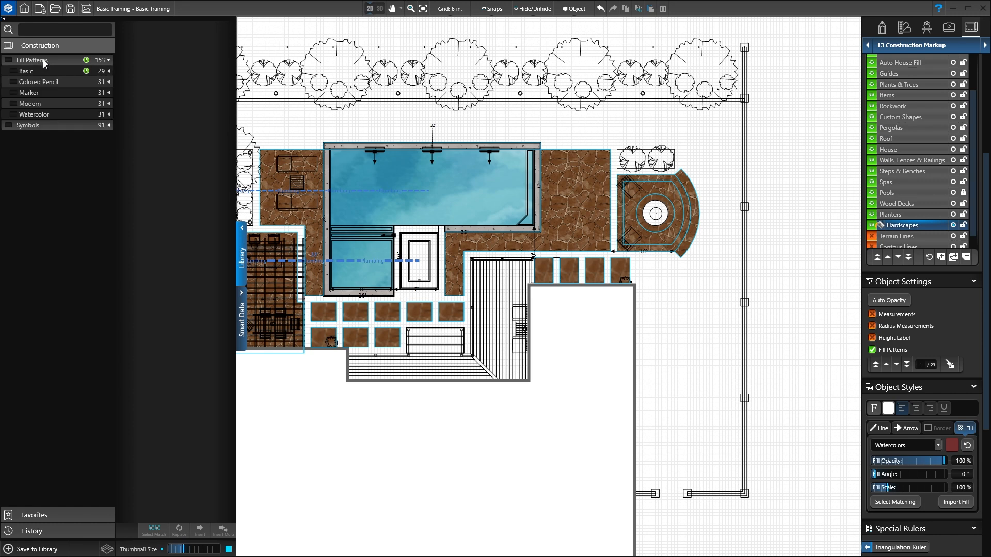
{"action": "left_click", "coordinate": [35, 114]}
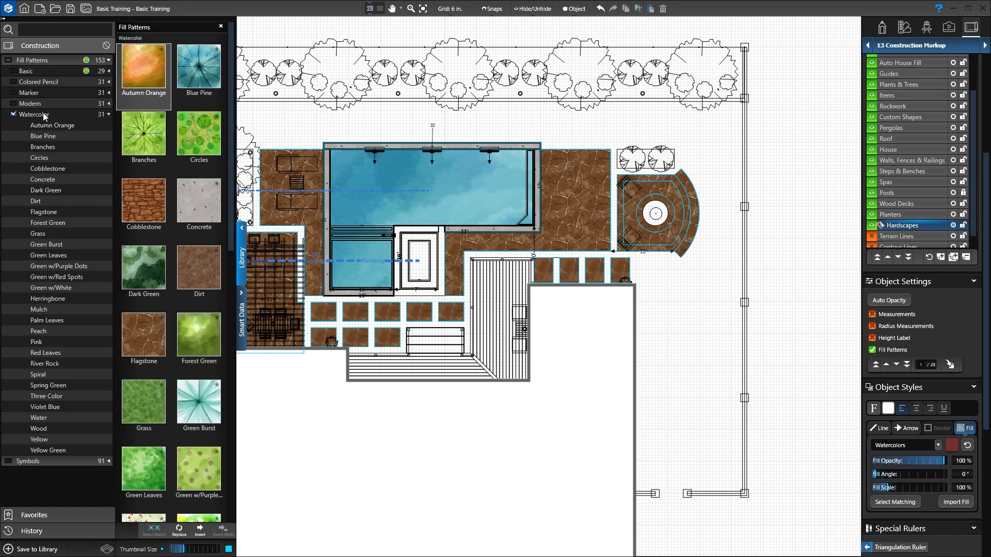
{"action": "left_click", "coordinate": [144, 205]}
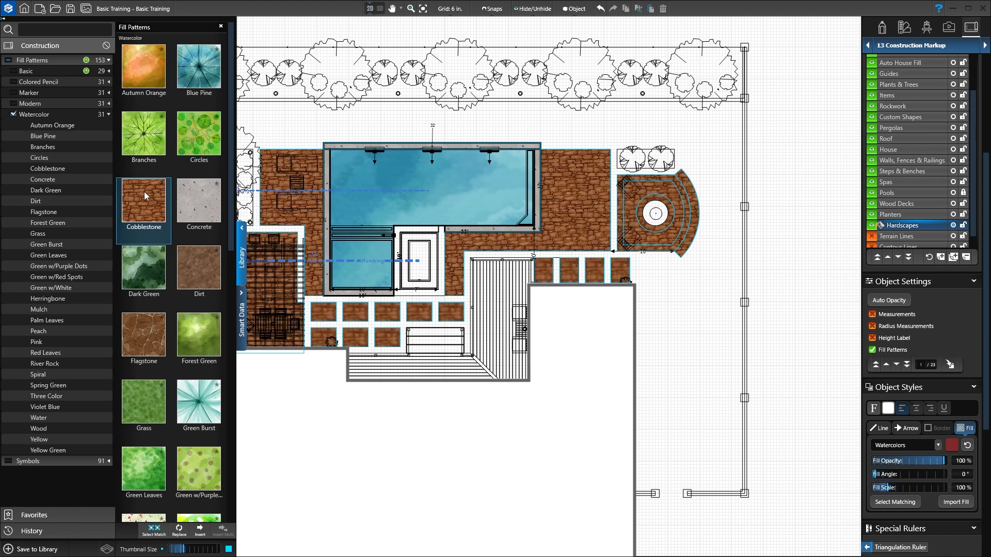
{"action": "left_click", "coordinate": [144, 330]}
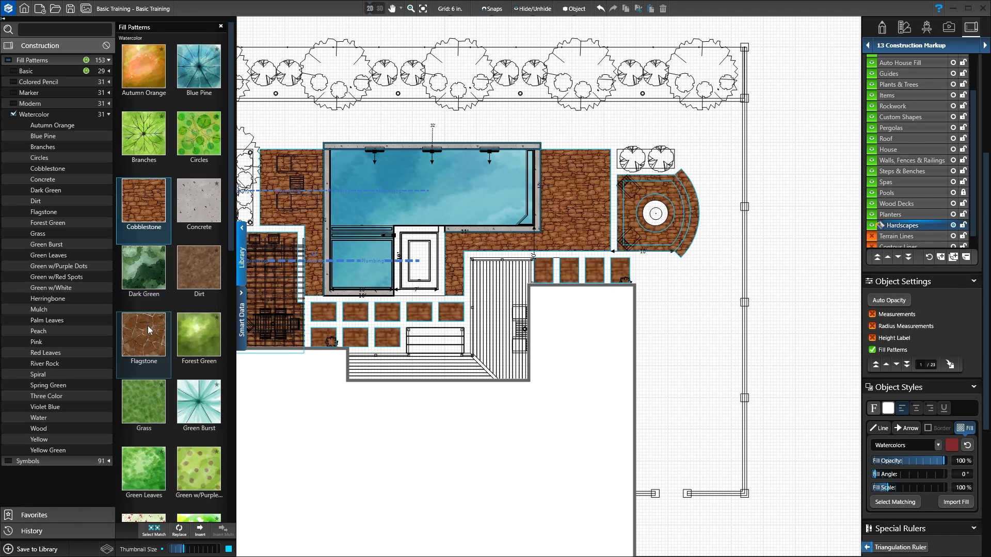
{"action": "left_click", "coordinate": [198, 203]}
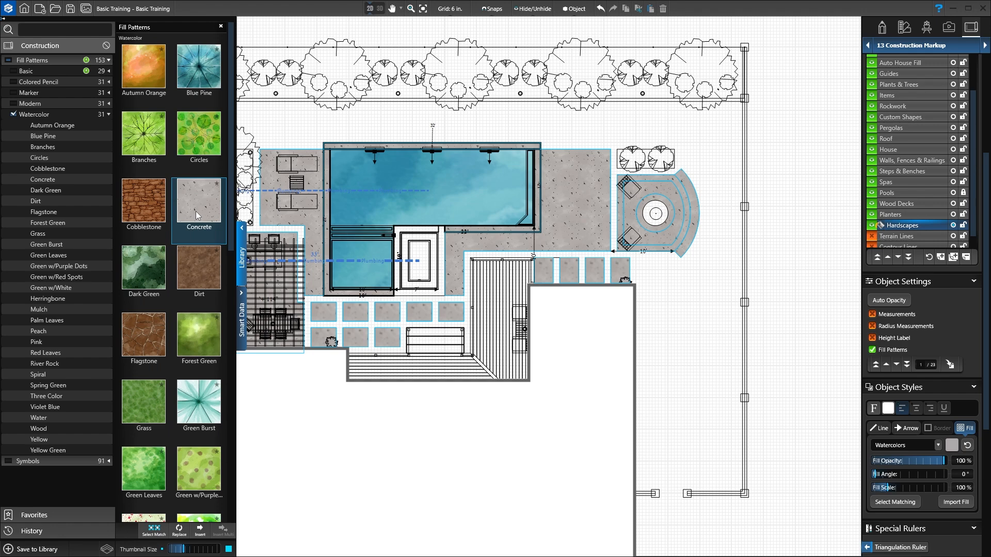
{"action": "mouse_move", "coordinate": [217, 236]}
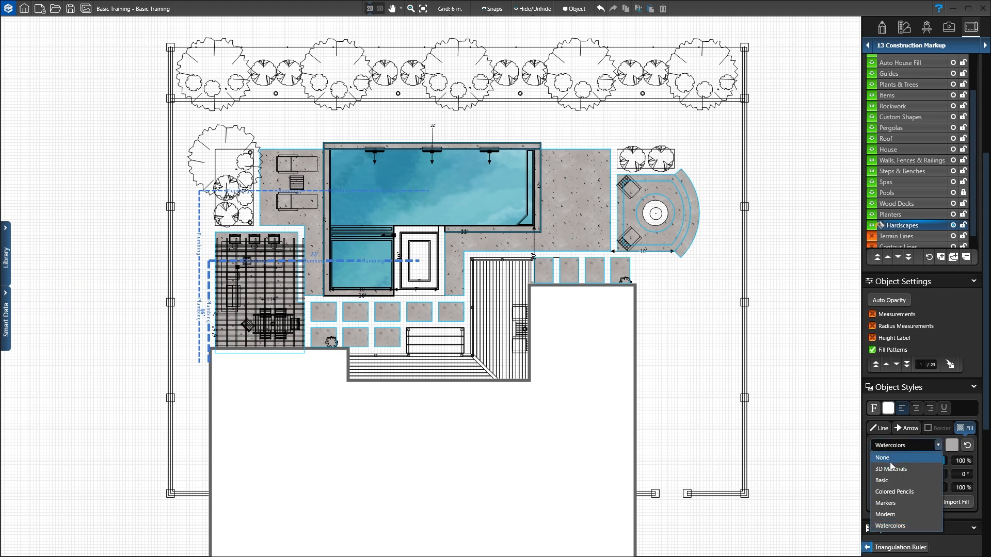
Give the hardscapes and the unlocked pool gray 3D Materials fills, then relock the Pools layer
{"action": "left_click", "coordinate": [891, 469]}
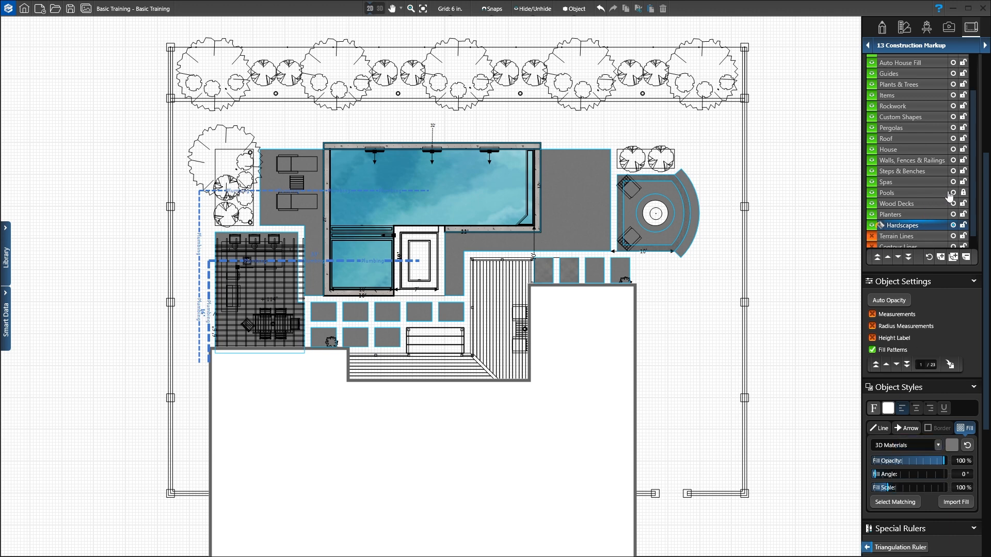
{"action": "left_click", "coordinate": [894, 193]}
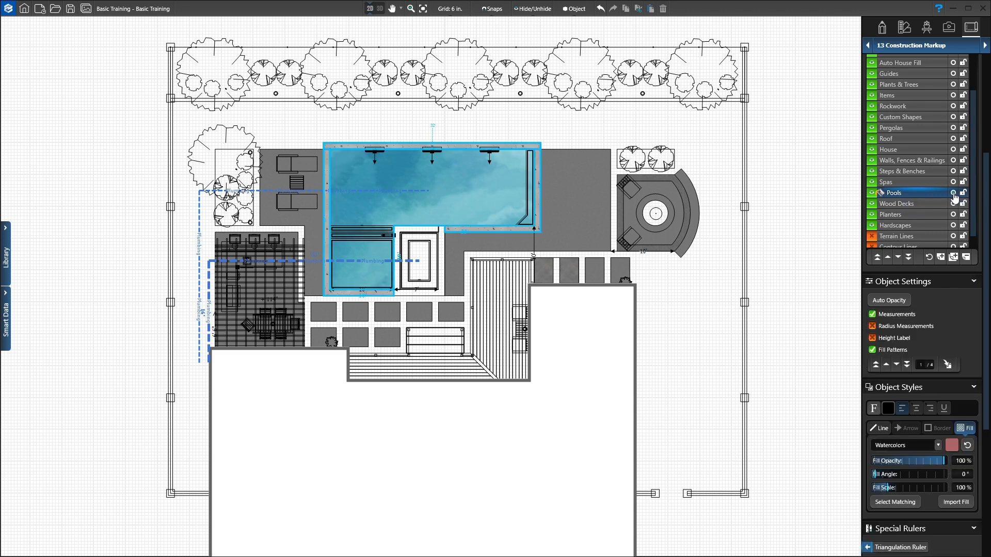
{"action": "left_click", "coordinate": [904, 446]}
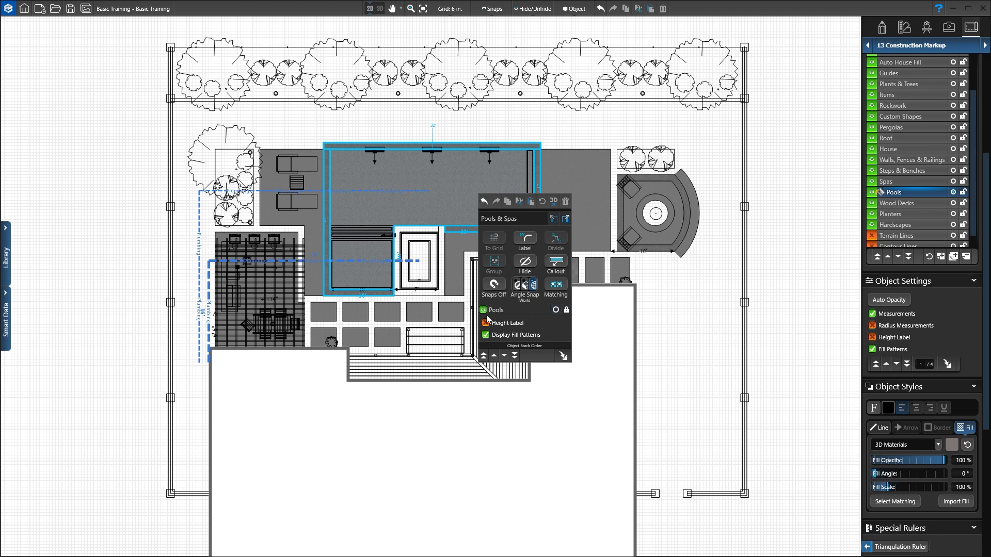
{"action": "left_click", "coordinate": [486, 334]}
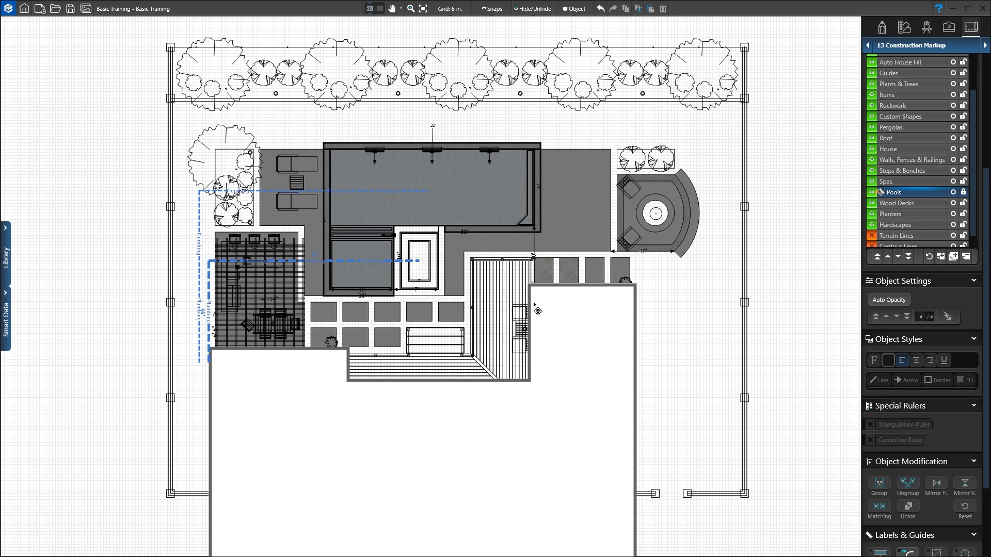
Add a 'Smiths Residence' markup text label on the house and start scaling it larger
{"action": "left_click", "coordinate": [214, 72]}
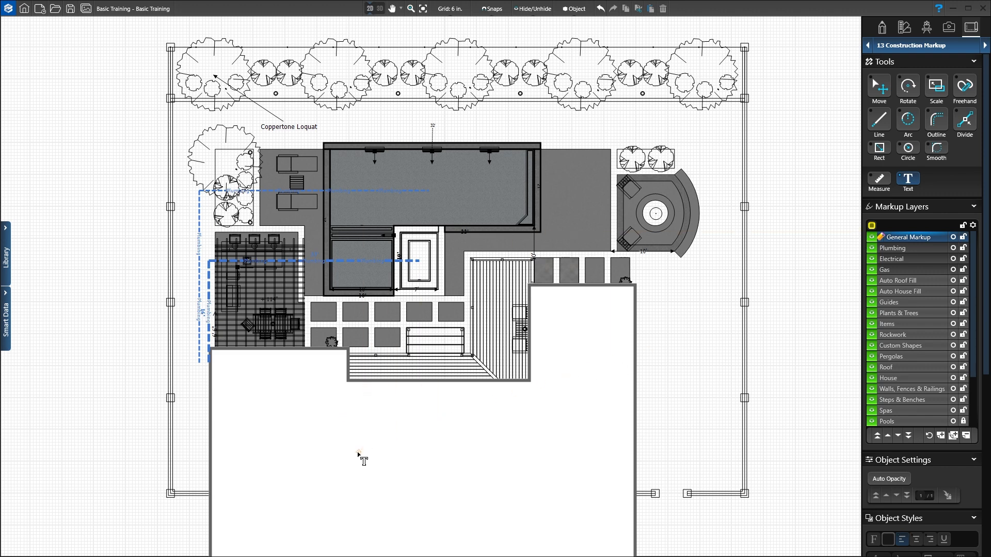
{"action": "type", "text": "m"}
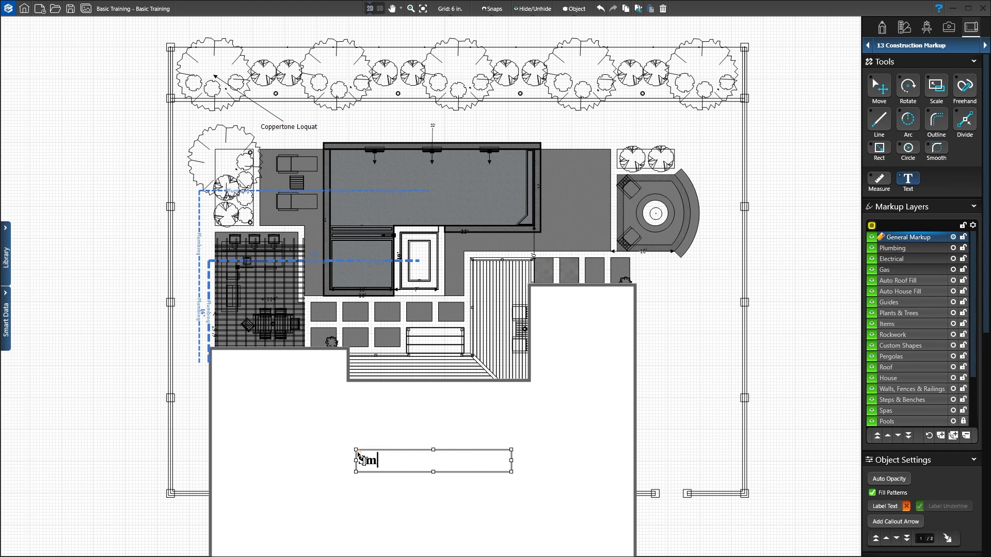
{"action": "type", "text": "Smiths Resid"}
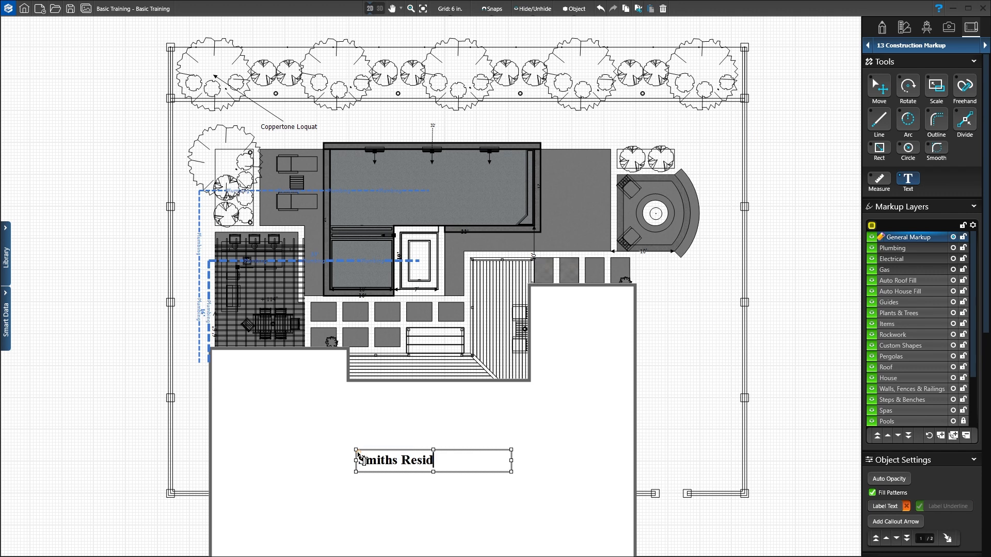
{"action": "type", "text": "ence"}
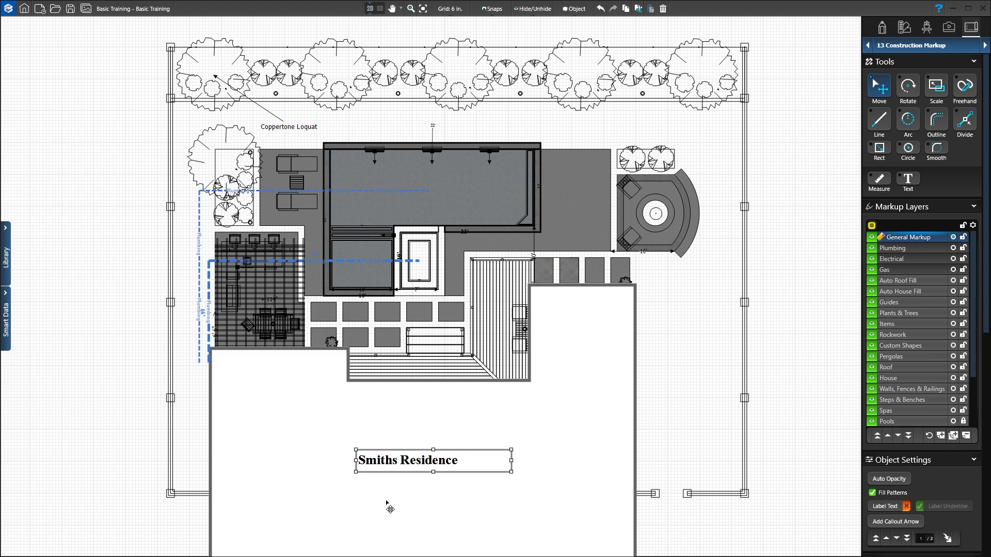
{"action": "left_click", "coordinate": [936, 89]}
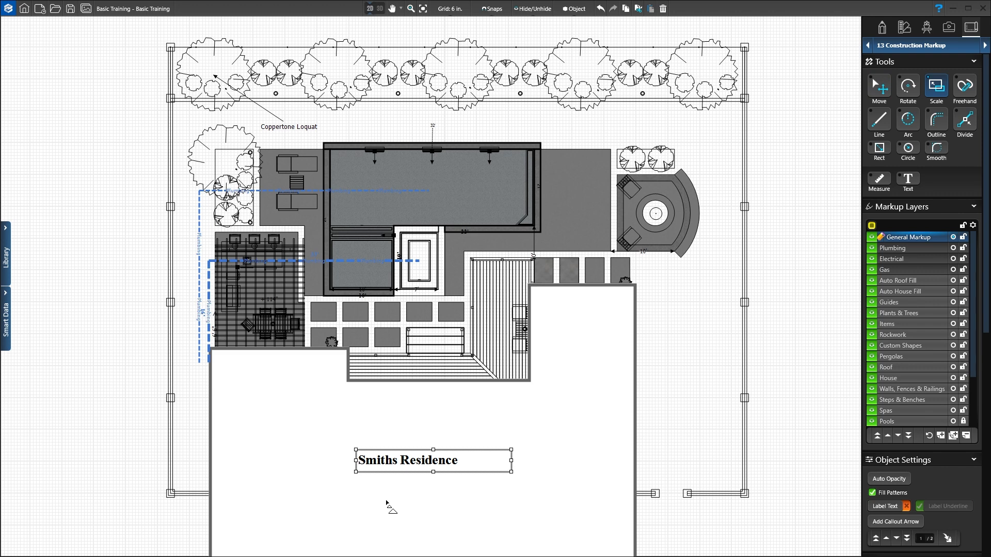
{"action": "mouse_move", "coordinate": [515, 479]}
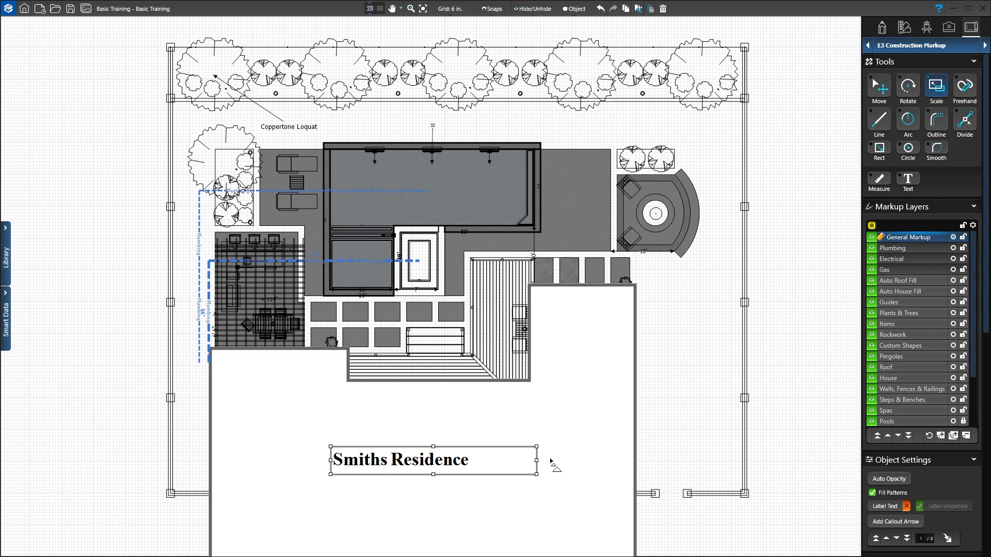
{"action": "mouse_move", "coordinate": [479, 509]}
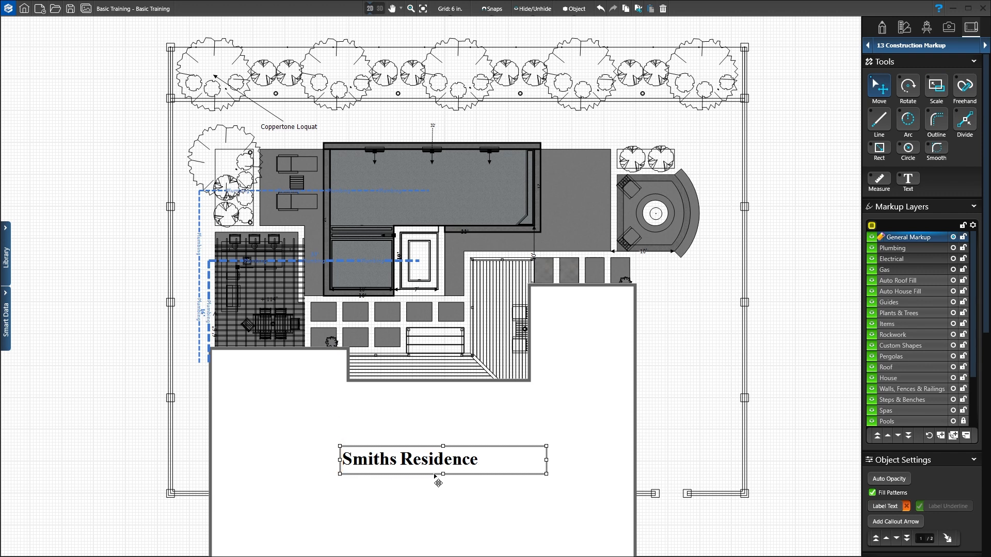
{"action": "mouse_move", "coordinate": [925, 494]}
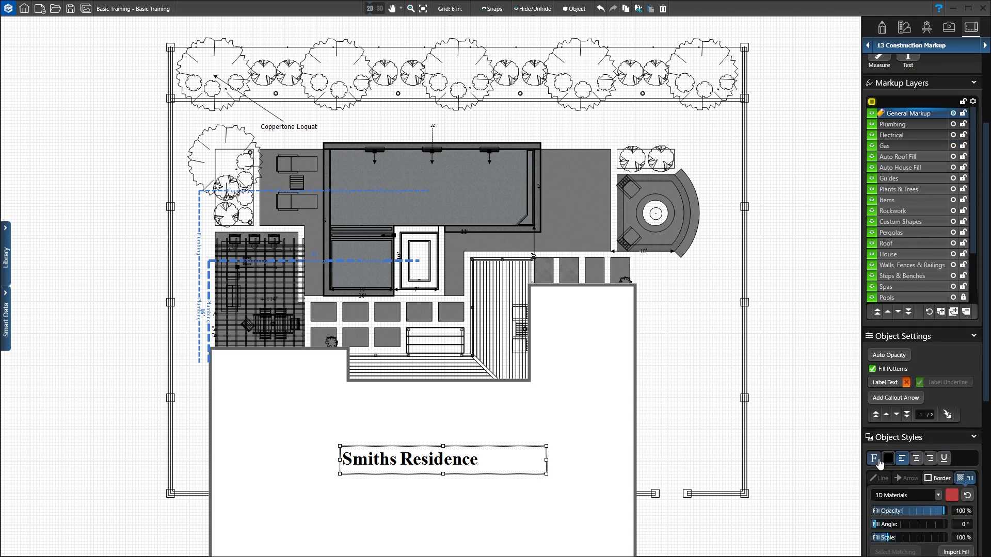
Set the Smiths Residence label font to Verdana at size 36
{"action": "left_click", "coordinate": [875, 458]}
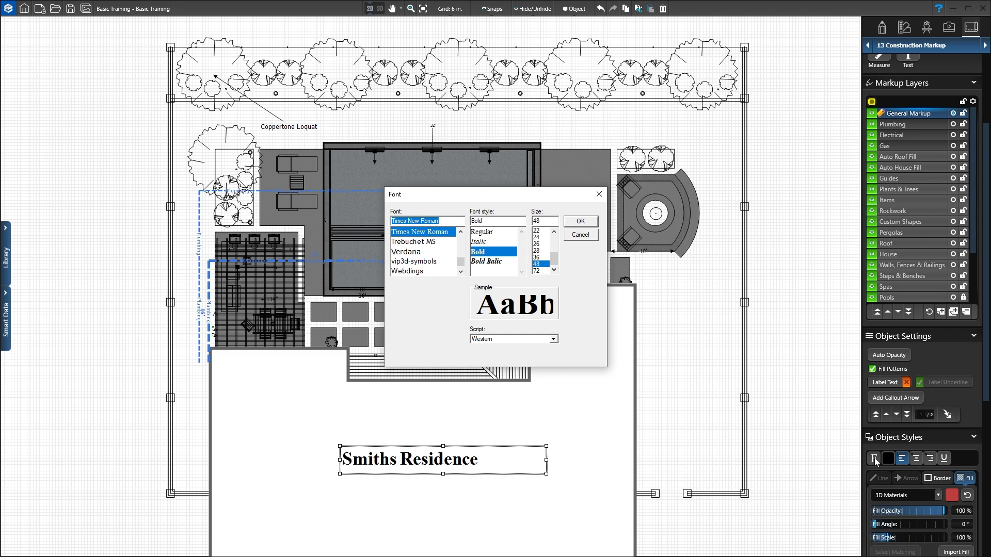
{"action": "left_click", "coordinate": [406, 252]}
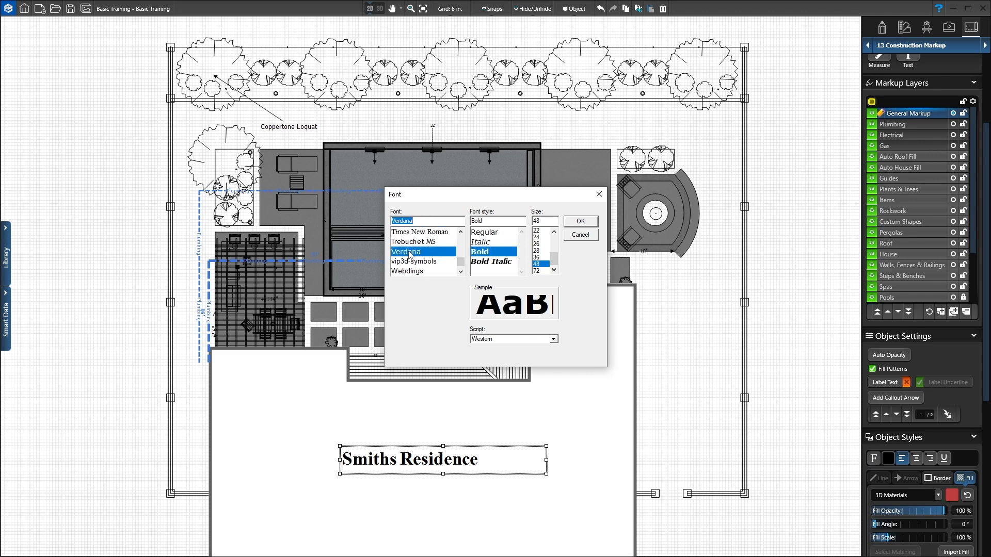
{"action": "left_click", "coordinate": [536, 257]}
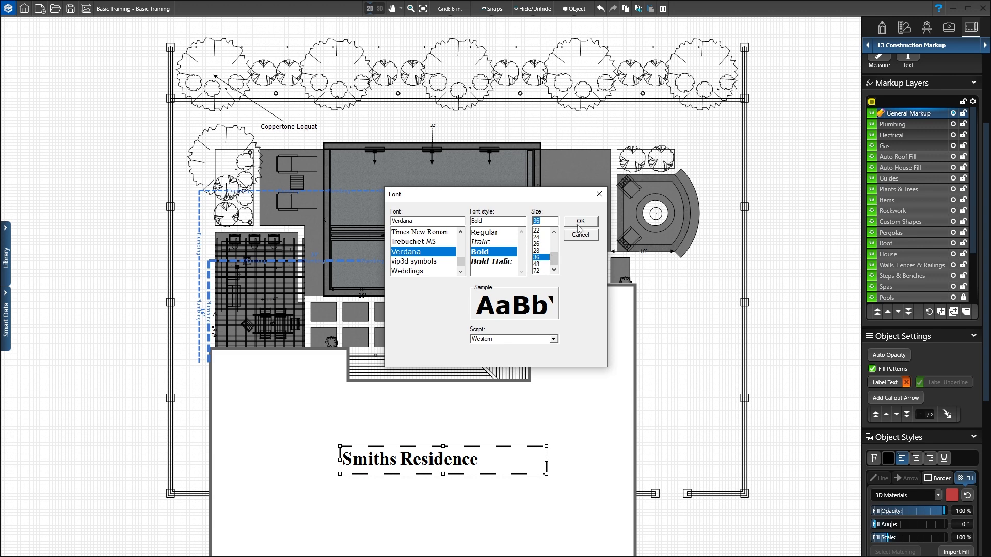
{"action": "left_click", "coordinate": [579, 221]}
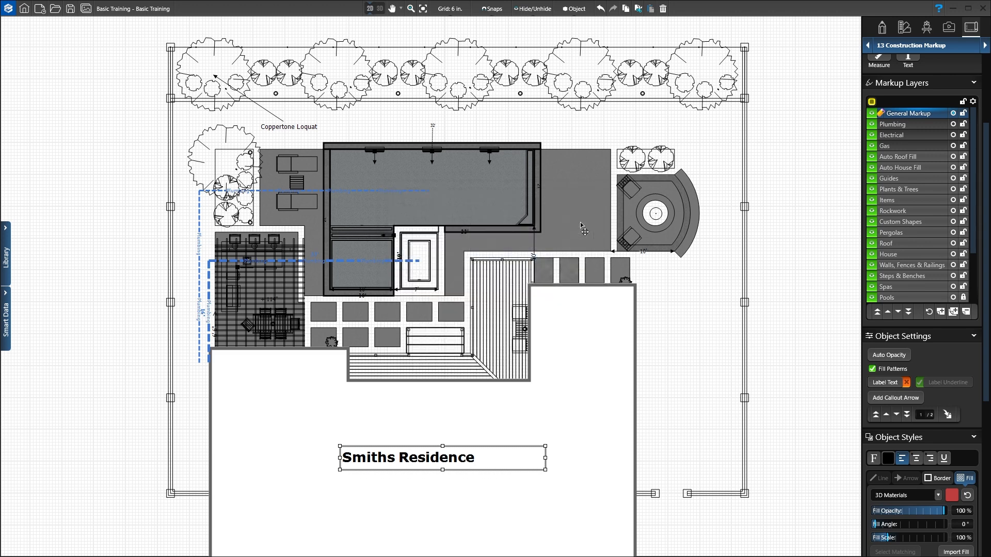
{"action": "mouse_move", "coordinate": [856, 455]}
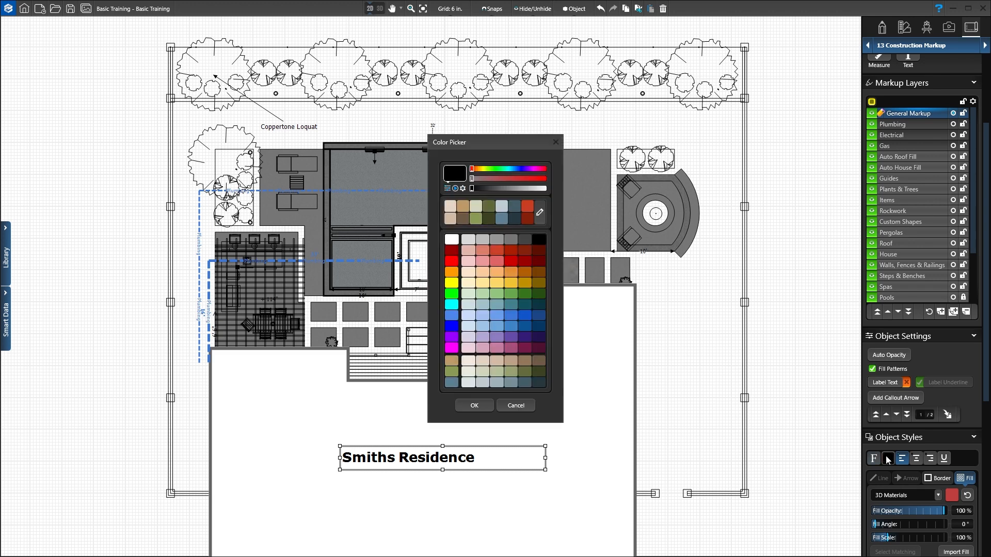
{"action": "mouse_move", "coordinate": [886, 461]}
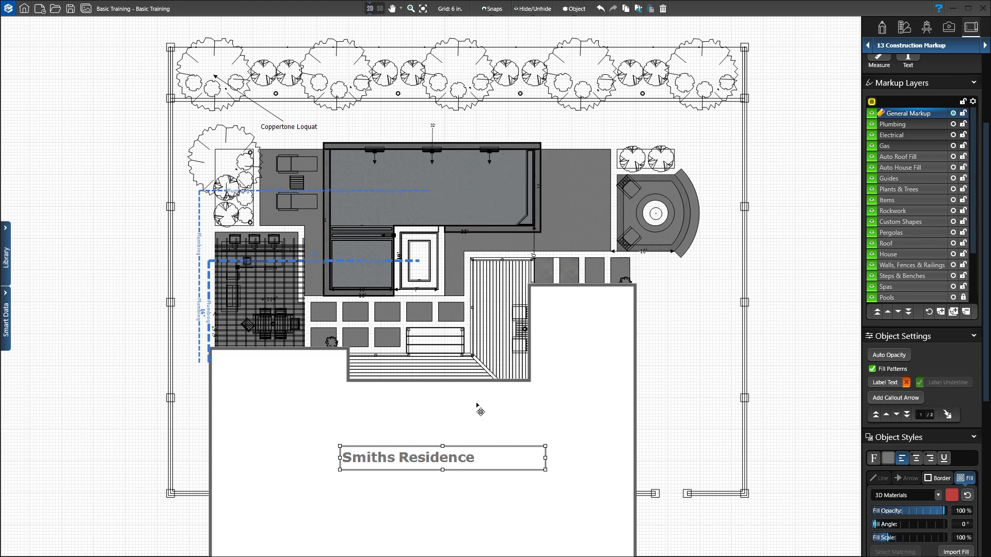
{"action": "mouse_move", "coordinate": [750, 458]}
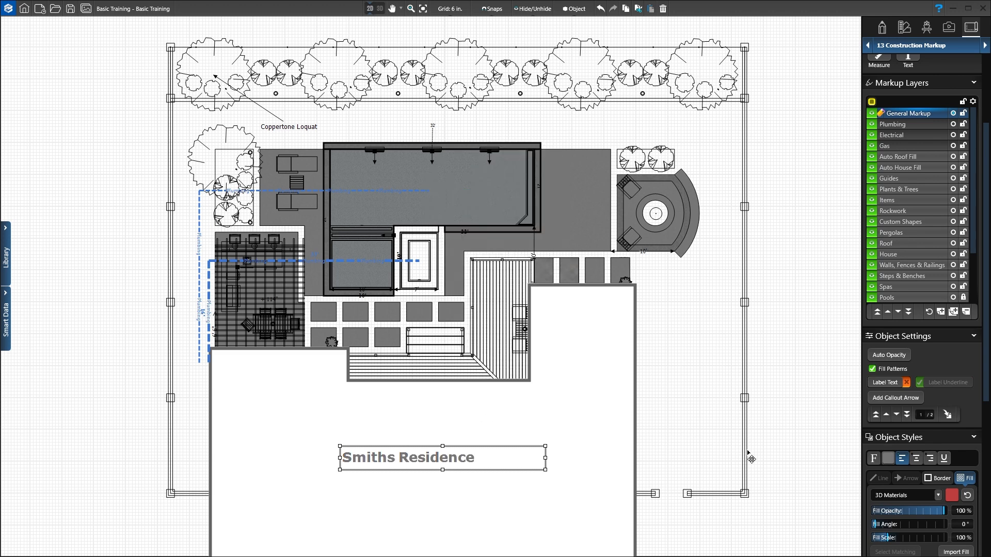
Realign the label text, trying center and right before settling on centered
{"action": "left_click", "coordinate": [916, 459]}
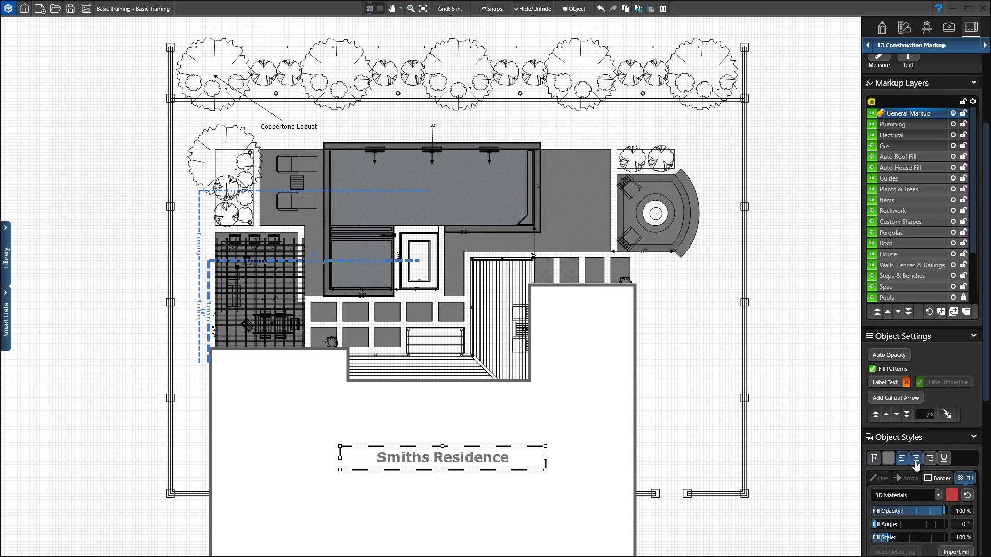
{"action": "left_click", "coordinate": [931, 459]}
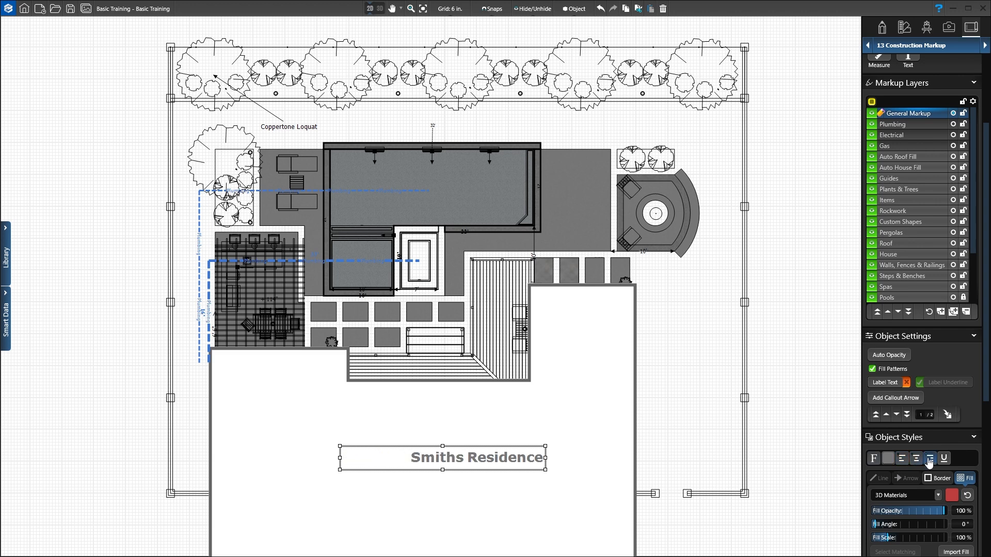
{"action": "left_click", "coordinate": [944, 458]}
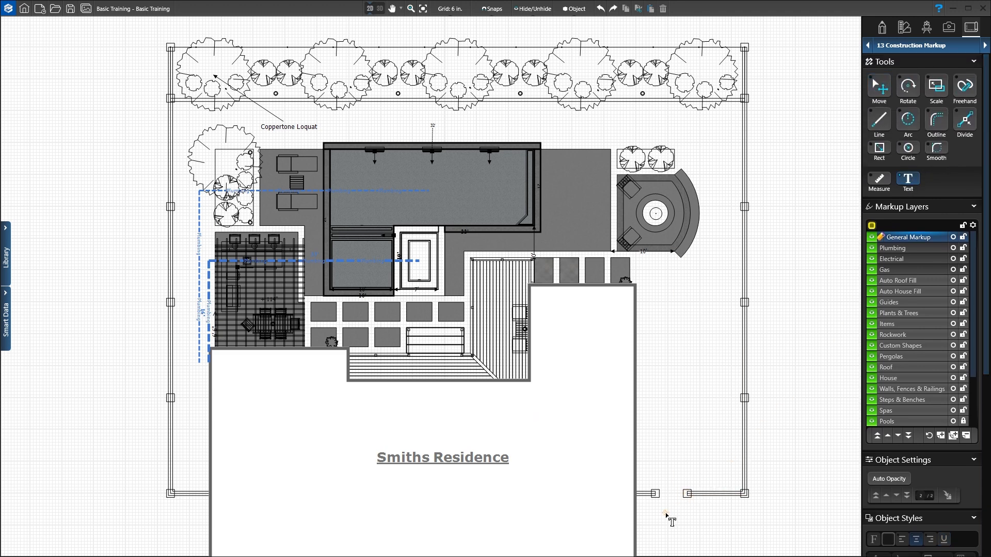
Add an 'Access Through Gate' label with a callout arrow pointed at the lower-right gate
{"action": "left_click", "coordinate": [670, 518]}
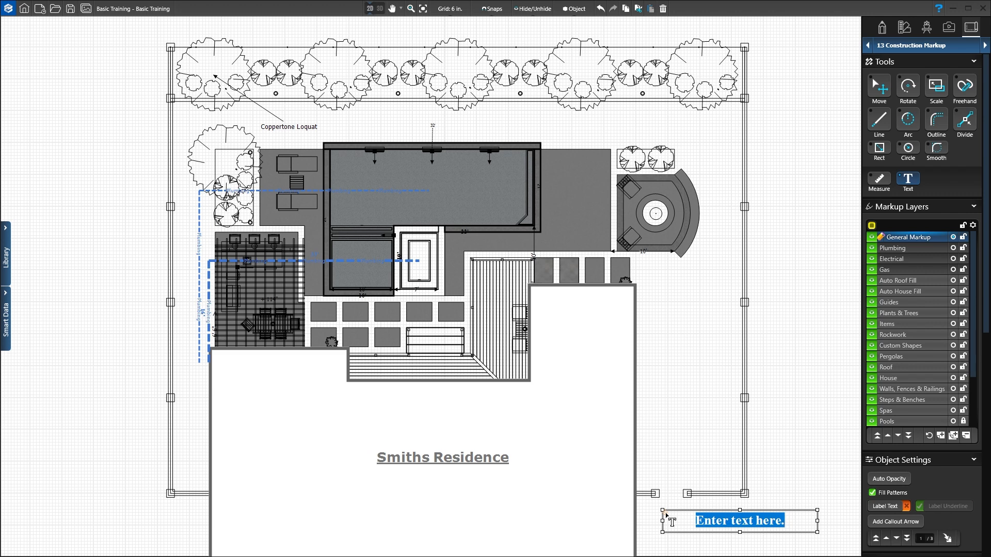
{"action": "type", "text": "Access Through Gate"}
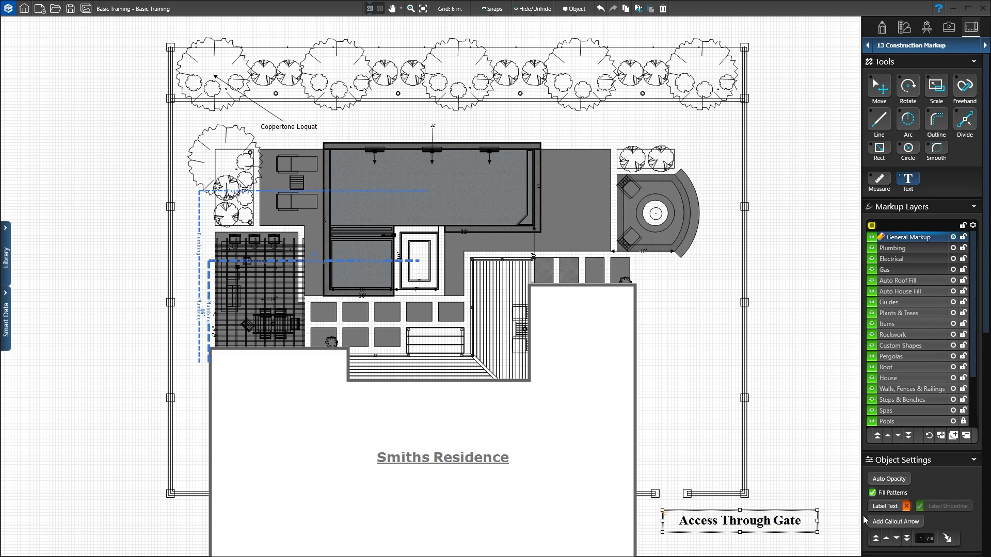
{"action": "left_click", "coordinate": [895, 522]}
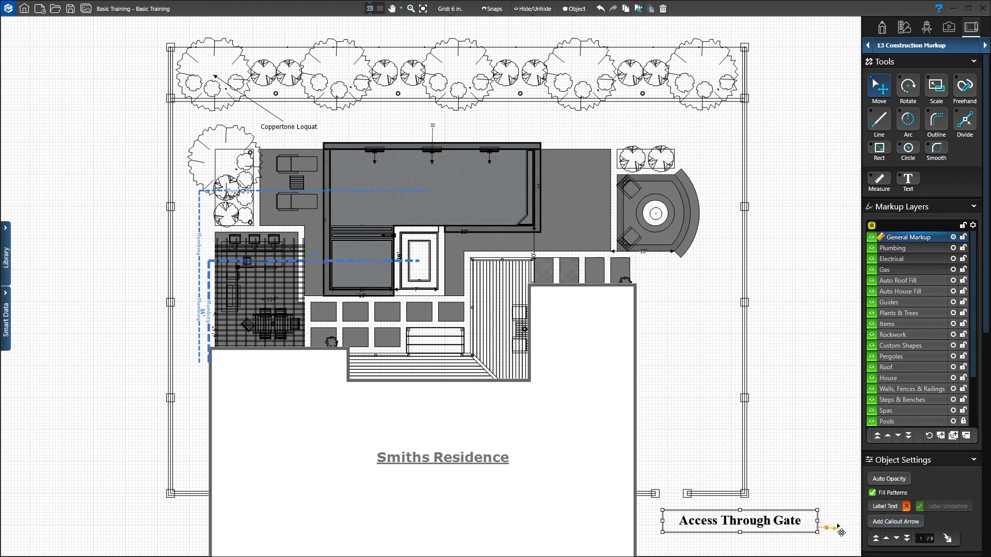
{"action": "left_click_drag", "start_coordinate": [834, 532], "coordinate": [687, 499]}
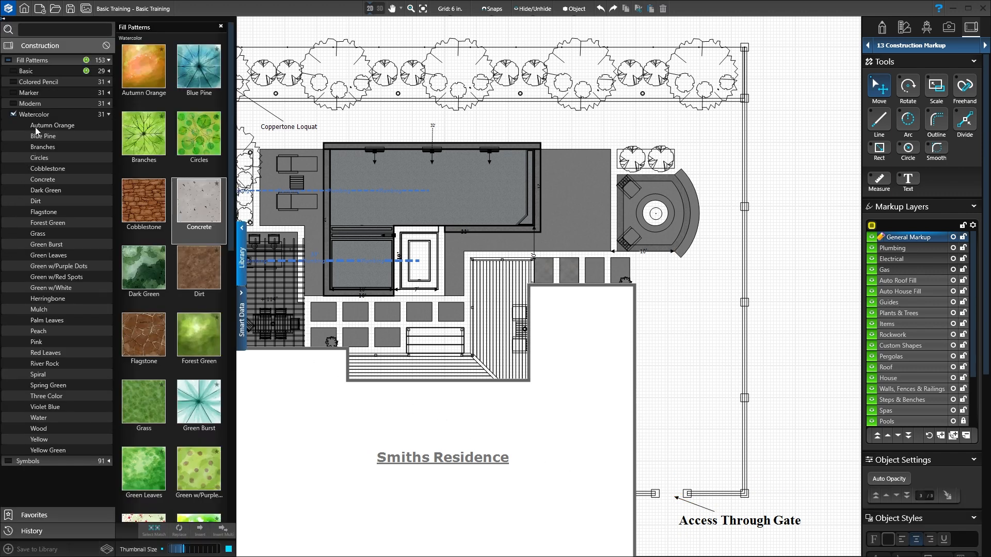
Choose the Pool Light symbol from Generic Drafting Symbols to place along the pool edge
{"action": "left_click", "coordinate": [35, 115]}
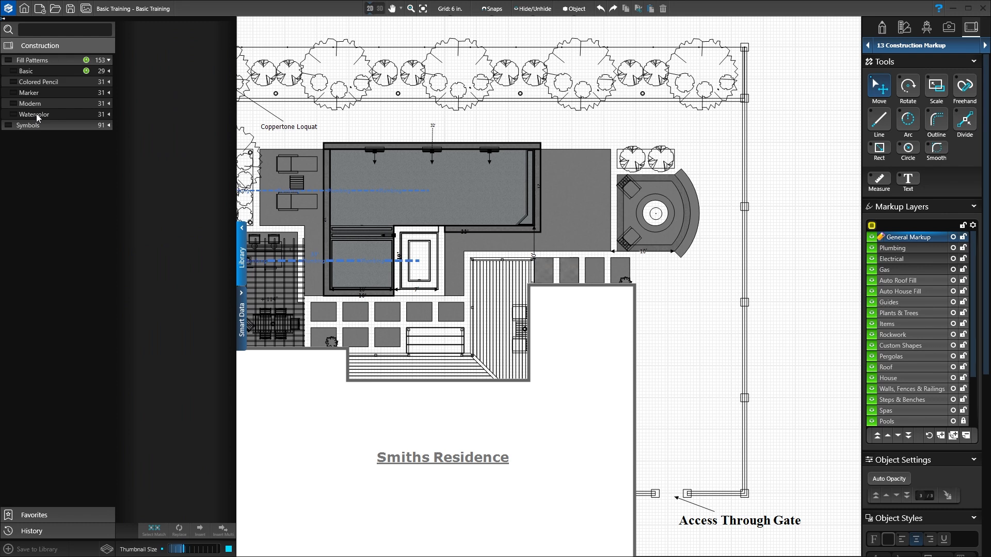
{"action": "left_click", "coordinate": [29, 125]}
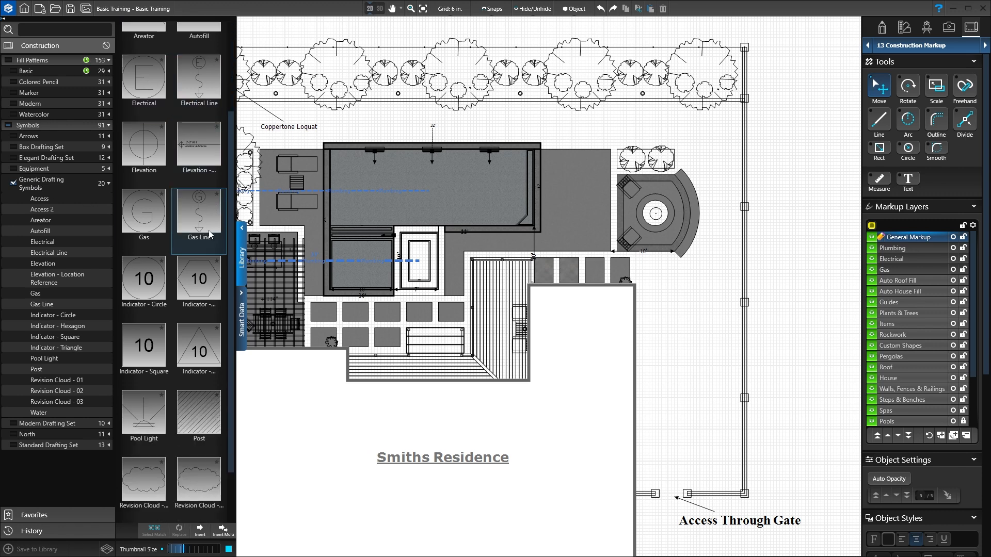
{"action": "left_click", "coordinate": [143, 412]}
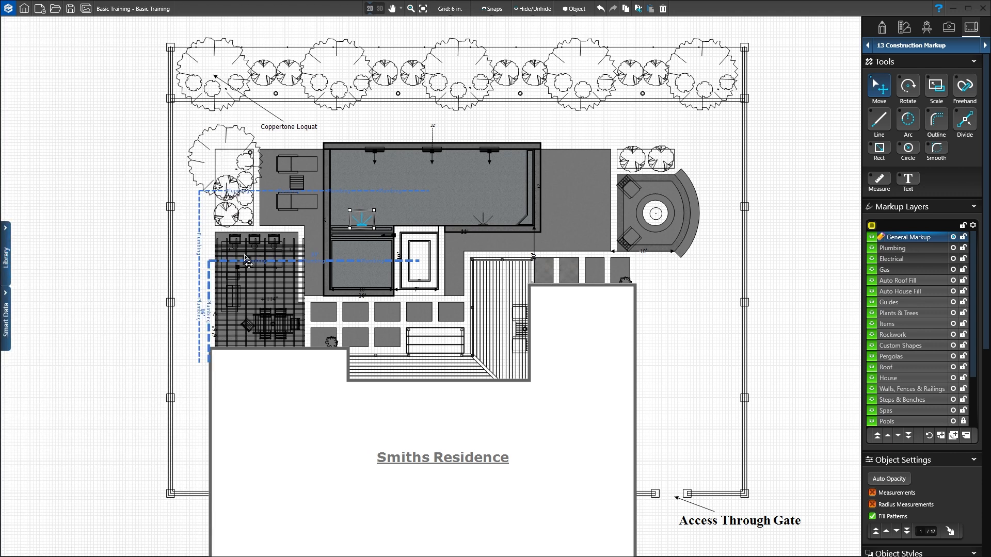
Add a centerline ruler to the selected pool with 3' measurement spacing
{"action": "left_click", "coordinate": [895, 421]}
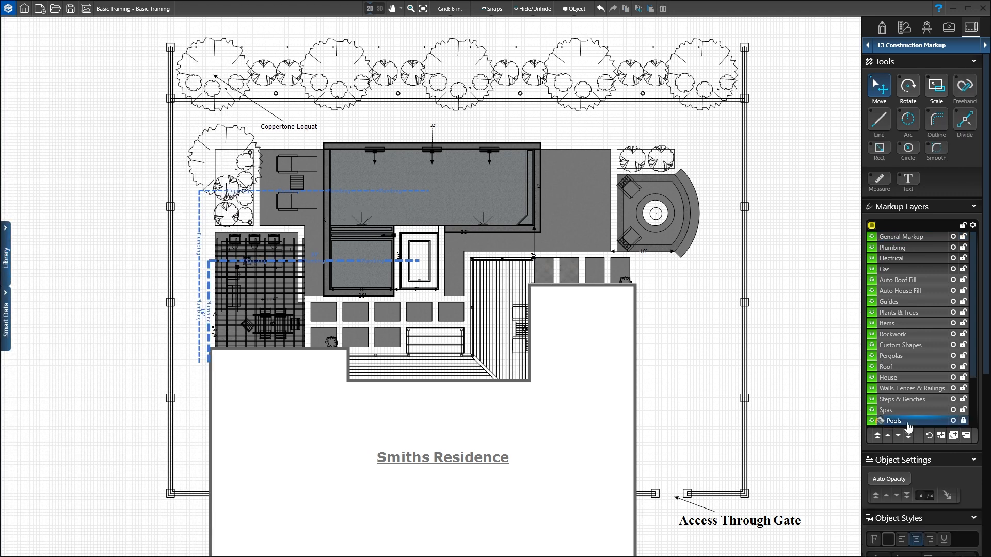
{"action": "left_click", "coordinate": [429, 190]}
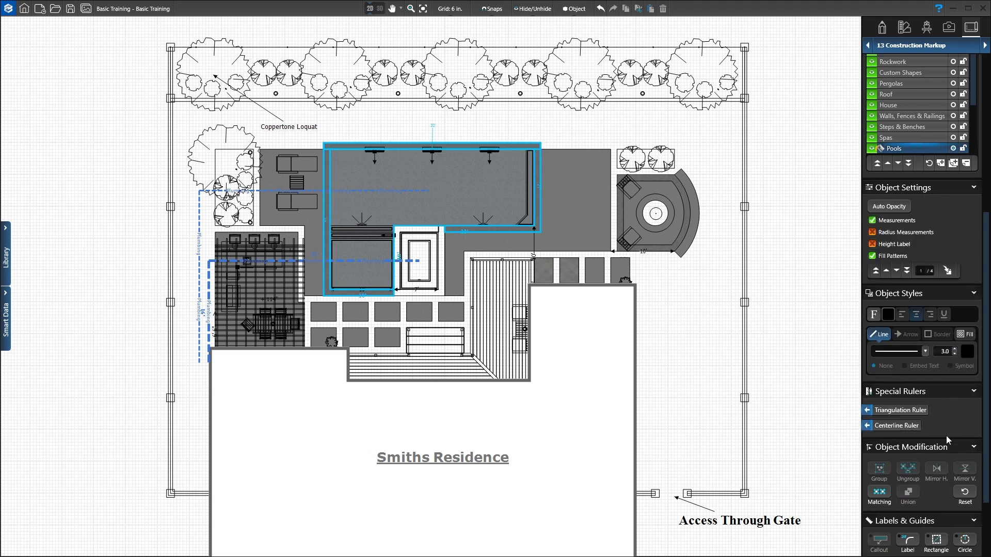
{"action": "mouse_move", "coordinate": [939, 411]}
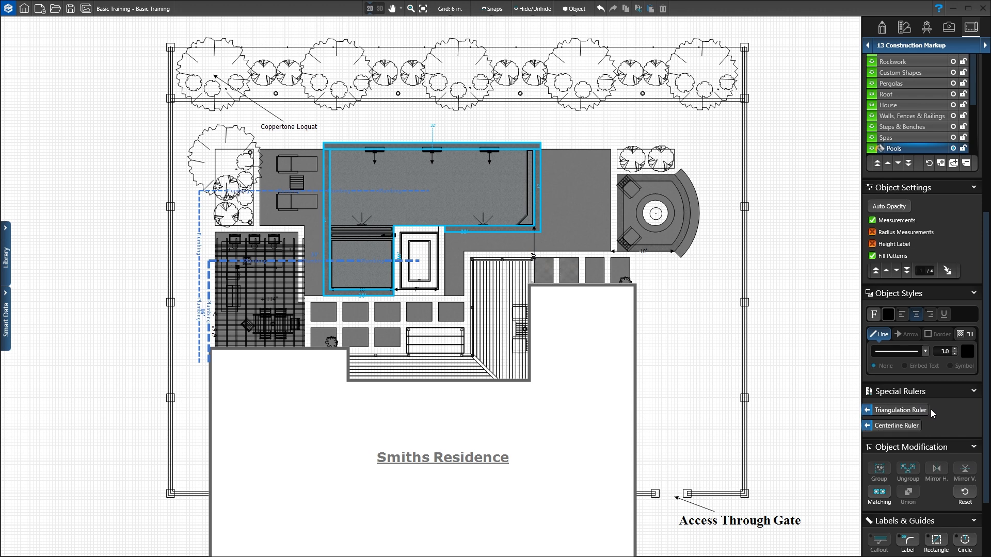
{"action": "mouse_move", "coordinate": [897, 425]}
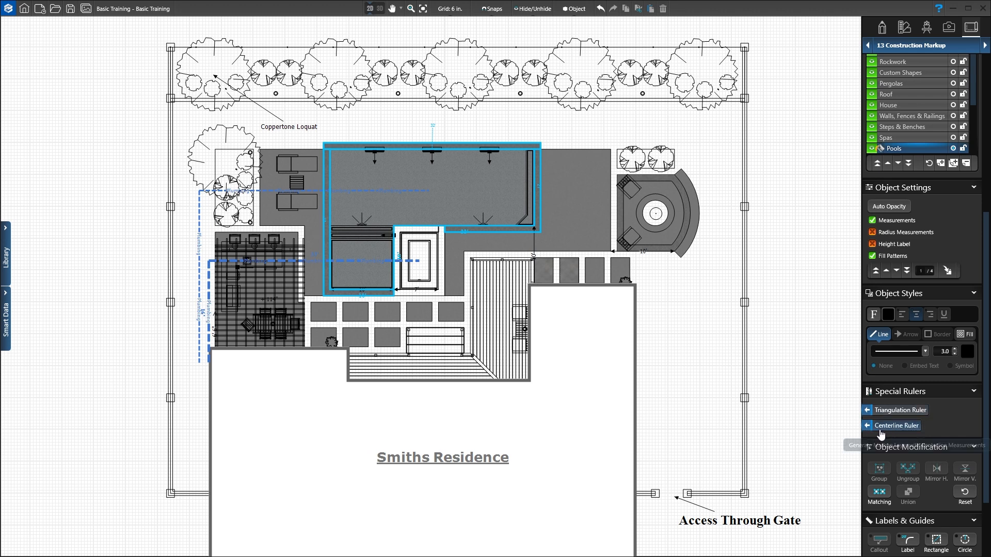
{"action": "mouse_move", "coordinate": [907, 434]}
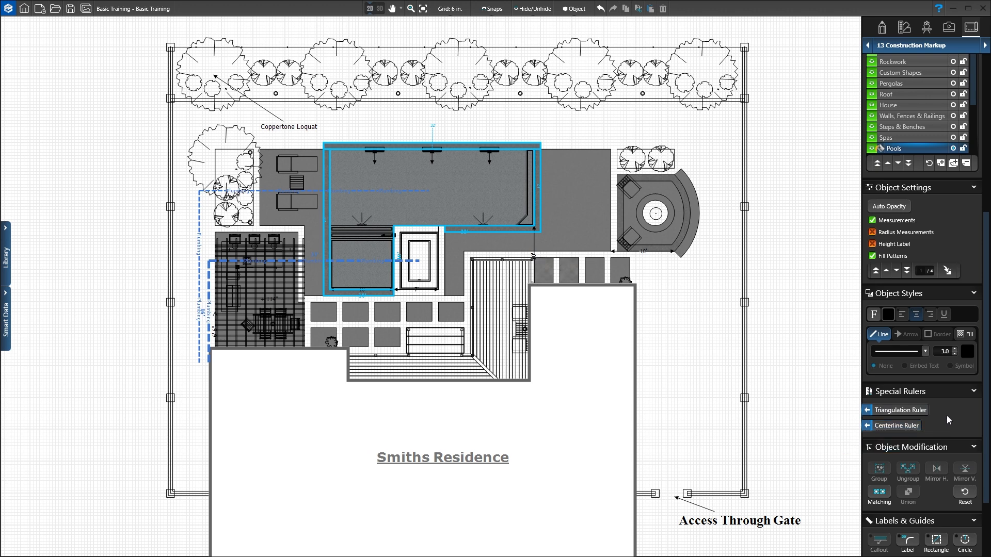
{"action": "left_click", "coordinate": [896, 425]}
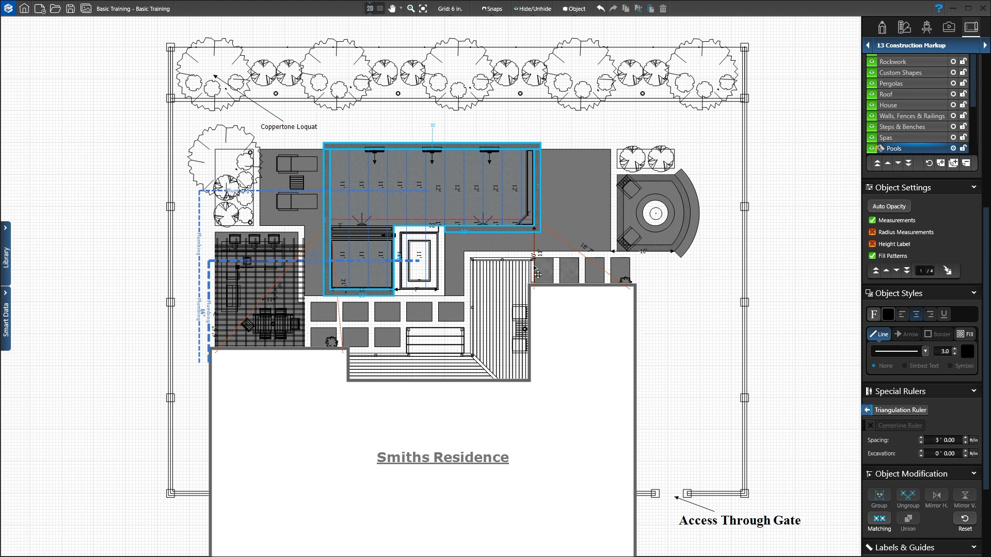
{"action": "mouse_move", "coordinate": [495, 206]}
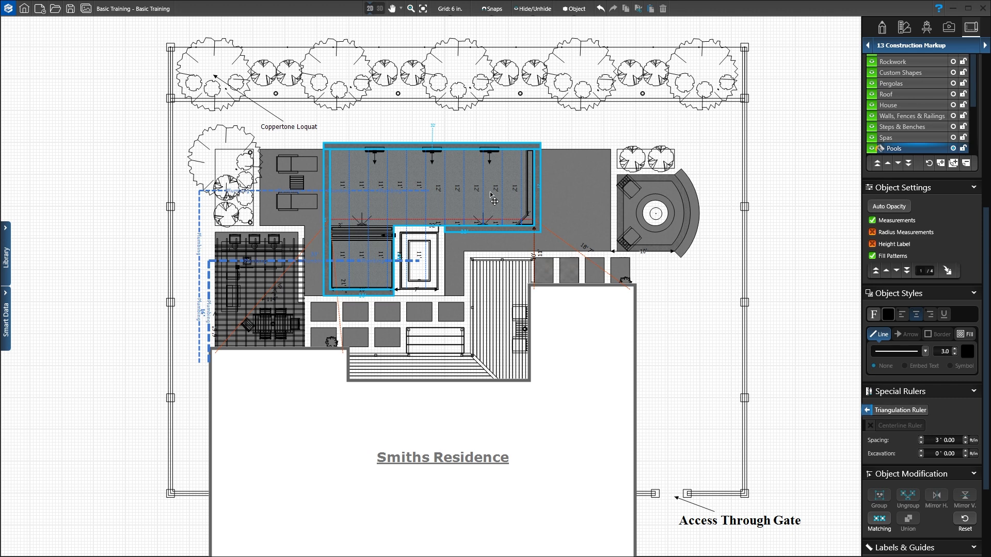
{"action": "mouse_move", "coordinate": [865, 392]}
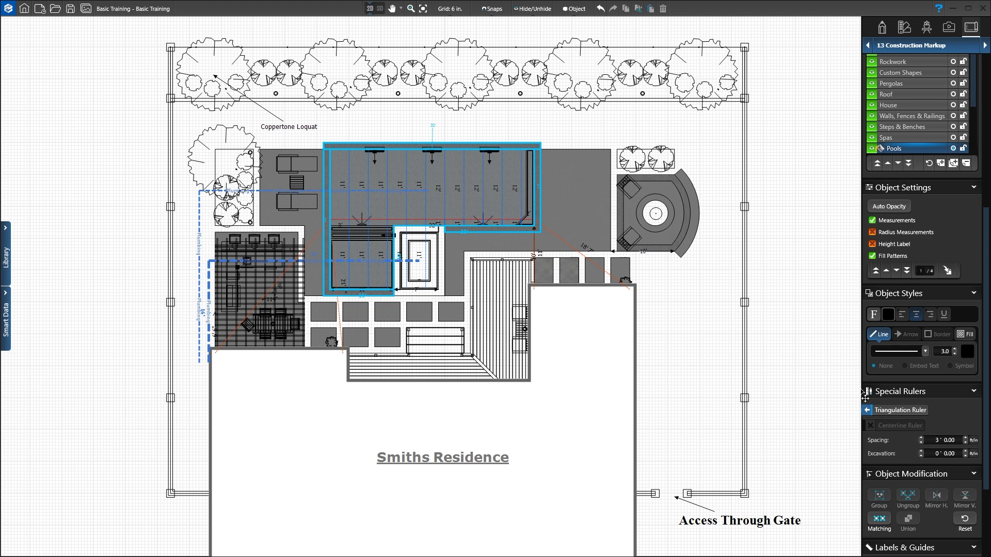
{"action": "mouse_move", "coordinate": [906, 445]}
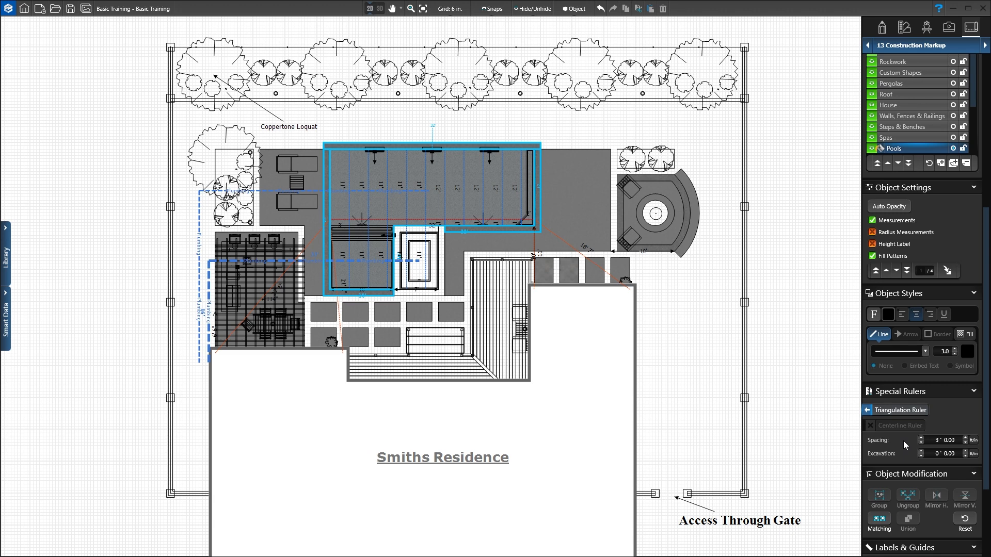
{"action": "mouse_move", "coordinate": [908, 454]}
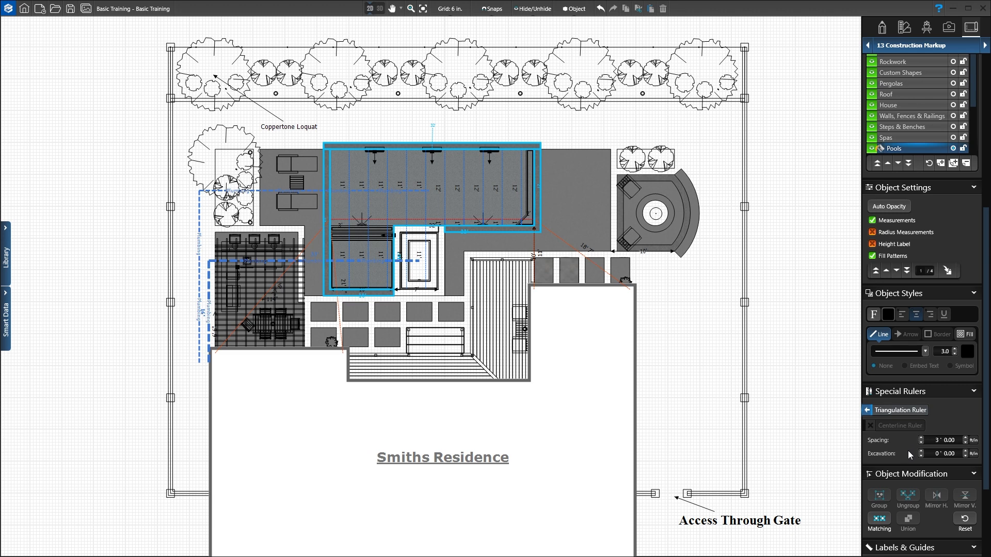
{"action": "left_click", "coordinate": [920, 451]}
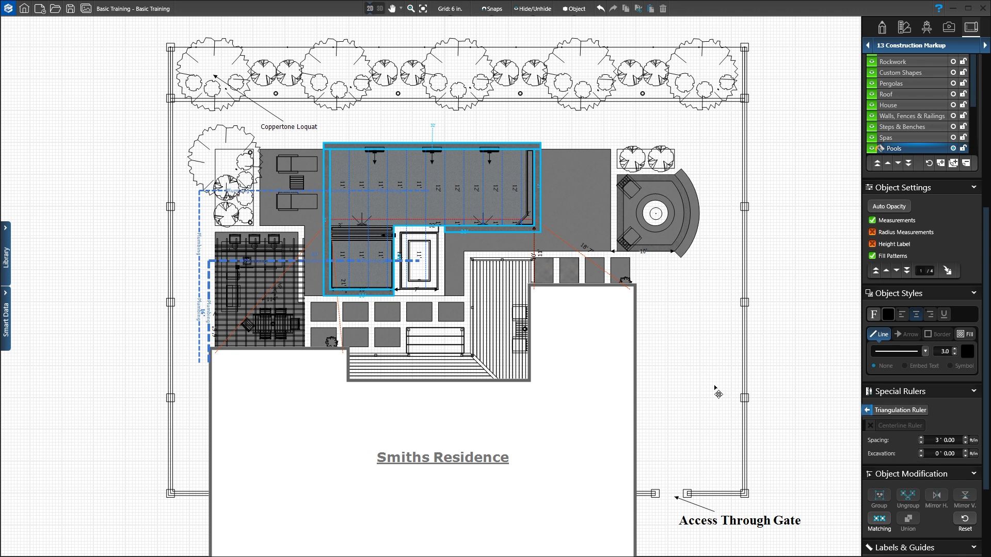
{"action": "mouse_move", "coordinate": [545, 295]}
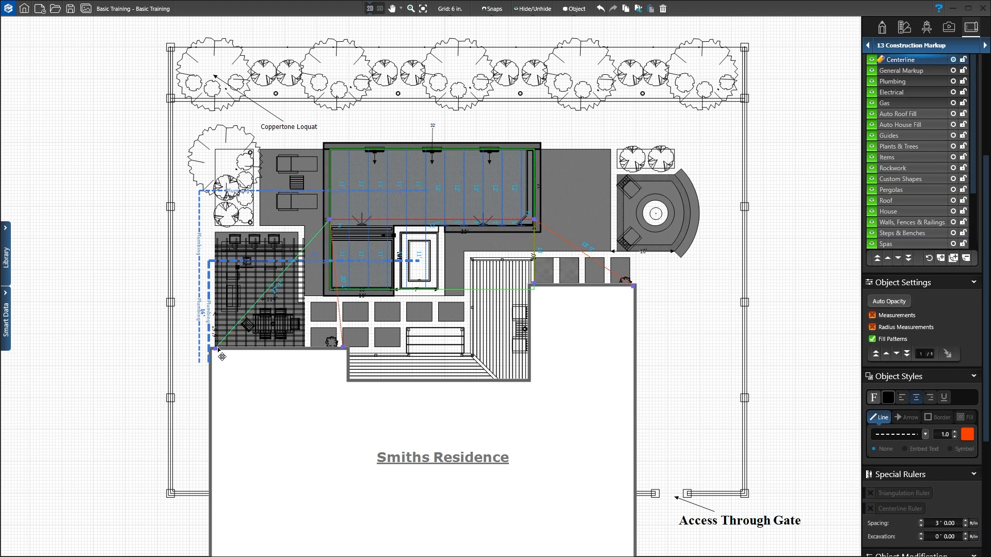
{"action": "left_click", "coordinate": [536, 8]}
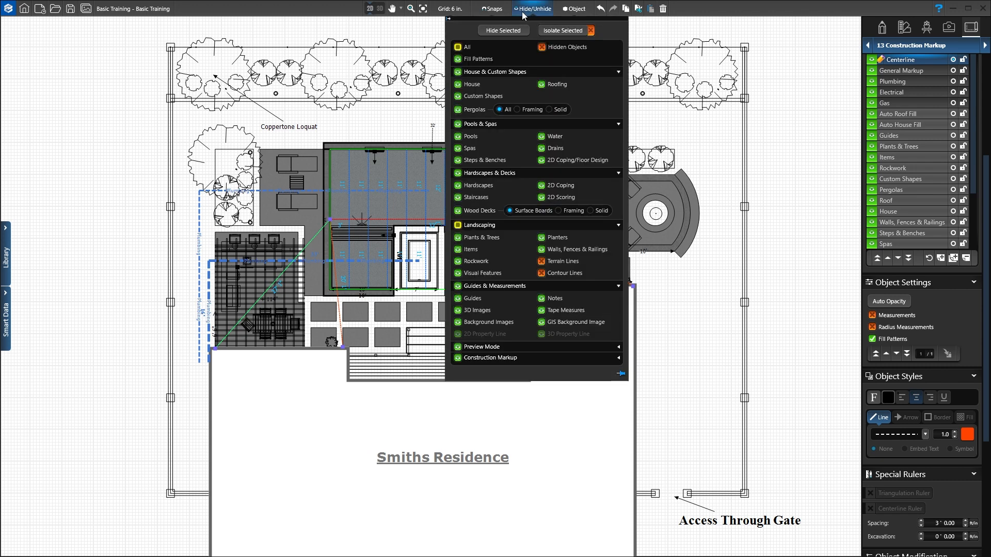
{"action": "mouse_move", "coordinate": [539, 112]}
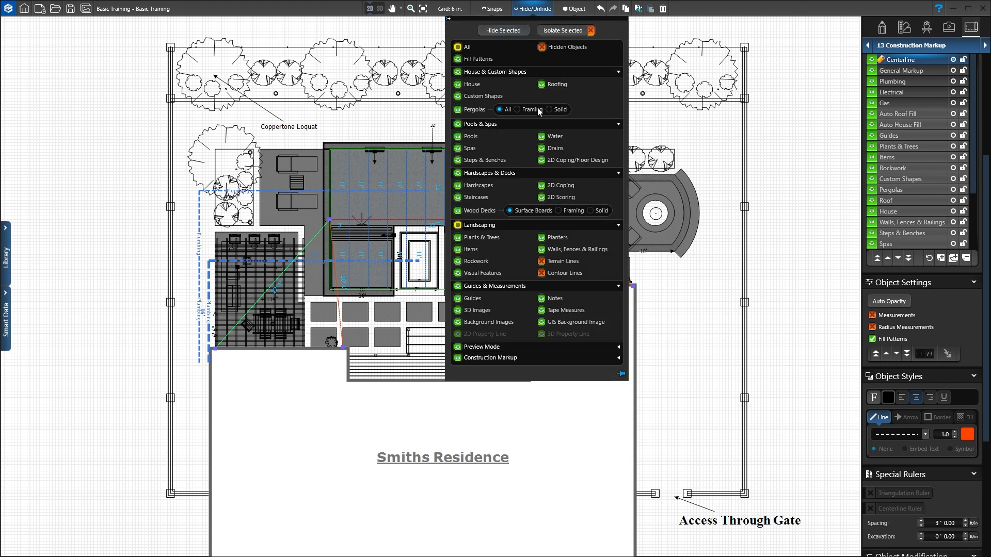
{"action": "left_click", "coordinate": [490, 358]}
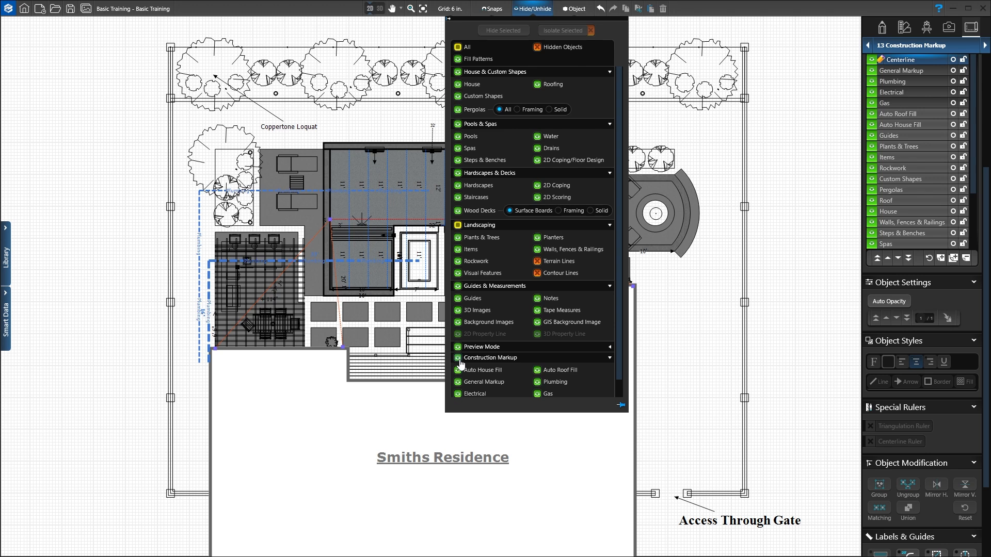
{"action": "left_click", "coordinate": [533, 8]}
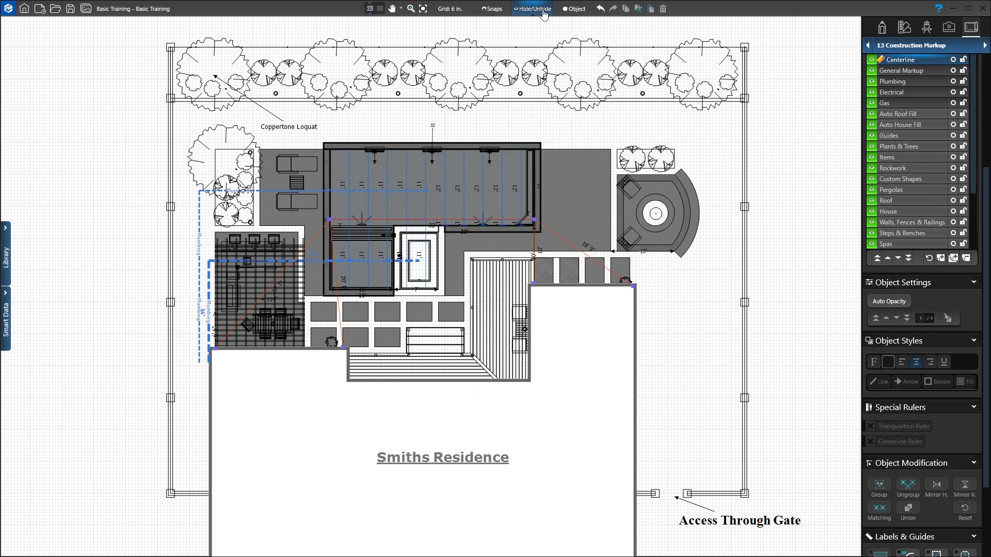